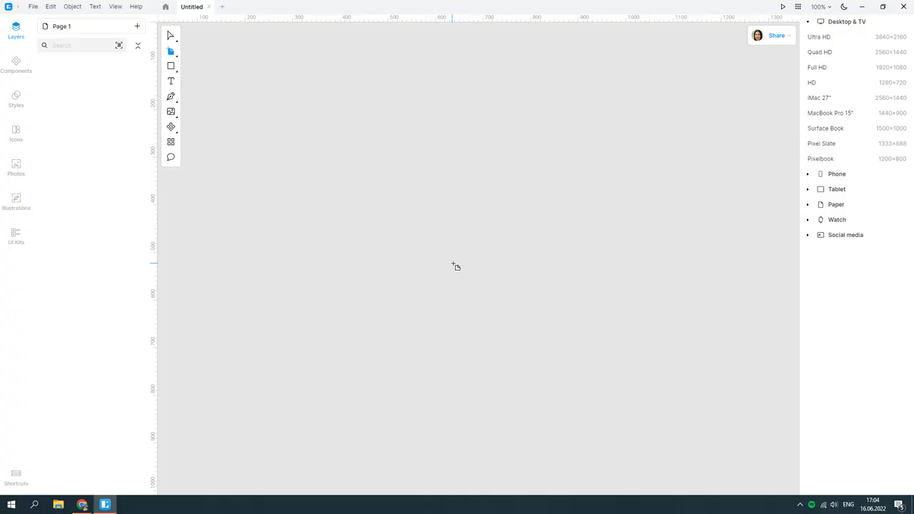
pyautogui.moveTo(457, 260)
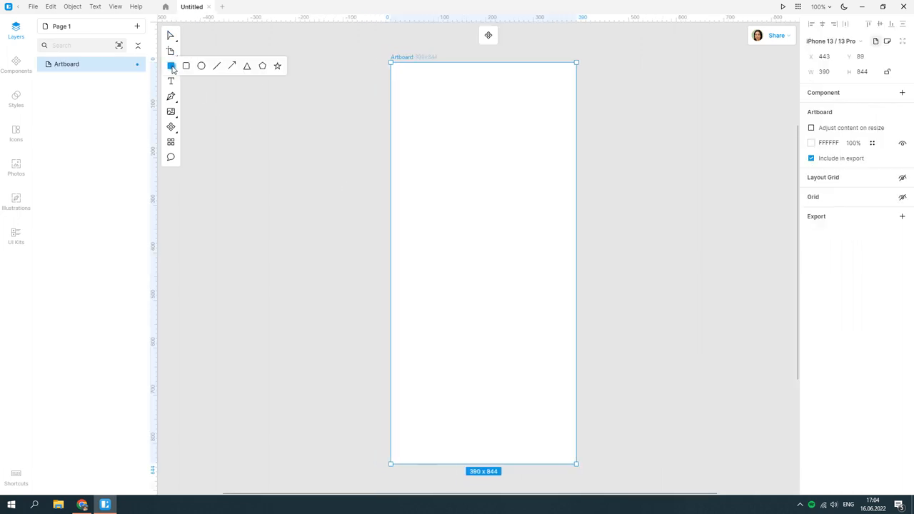
# Draw a 390×360 header rectangle across the top of the iPhone 13 artboard
pyautogui.moveTo(392, 63); pyautogui.dragTo(576, 241)
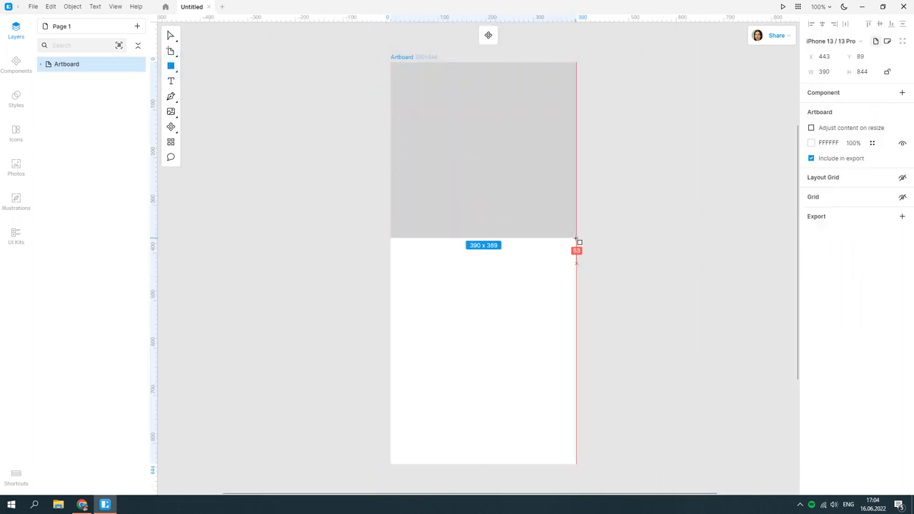
pyautogui.moveTo(577, 245); pyautogui.dragTo(577, 240)
pyautogui.write('15')
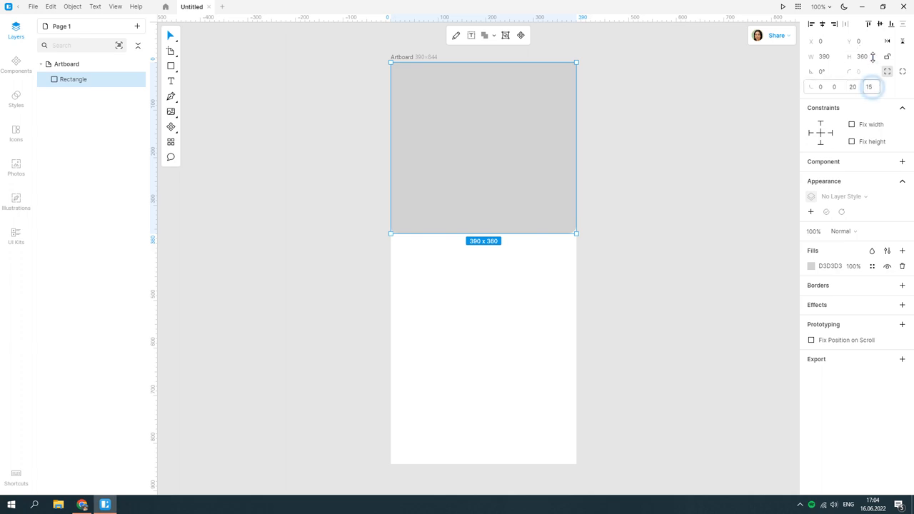
# Fill the header rectangle with a pale sky blue and leave its bottom corners rounded
pyautogui.click(811, 265)
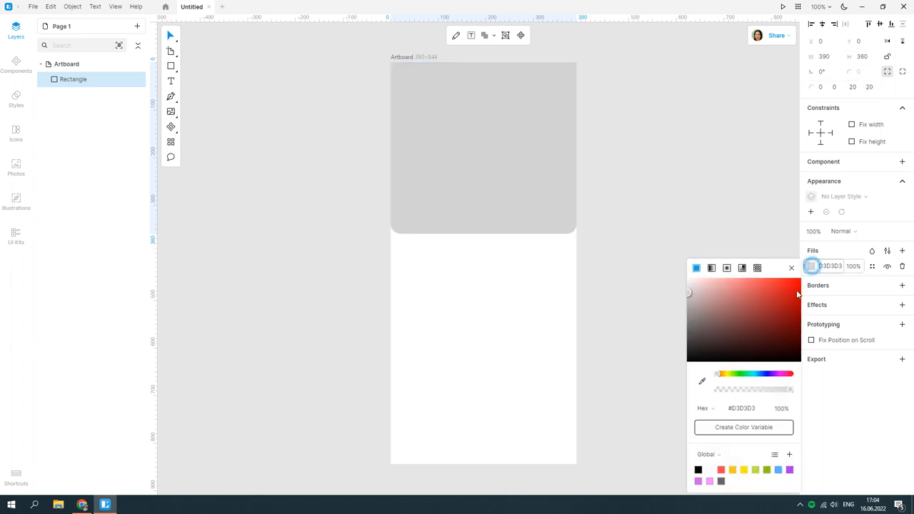
pyautogui.click(757, 374)
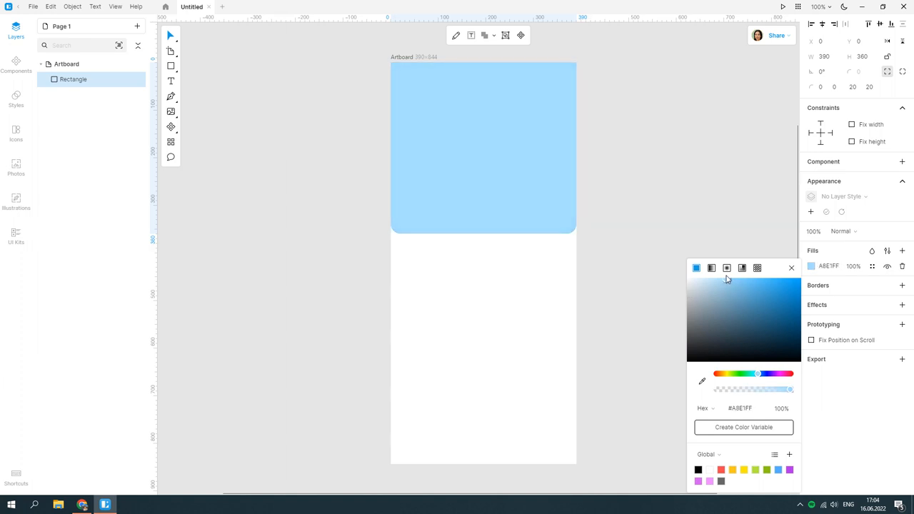
pyautogui.moveTo(759, 374); pyautogui.dragTo(759, 374)
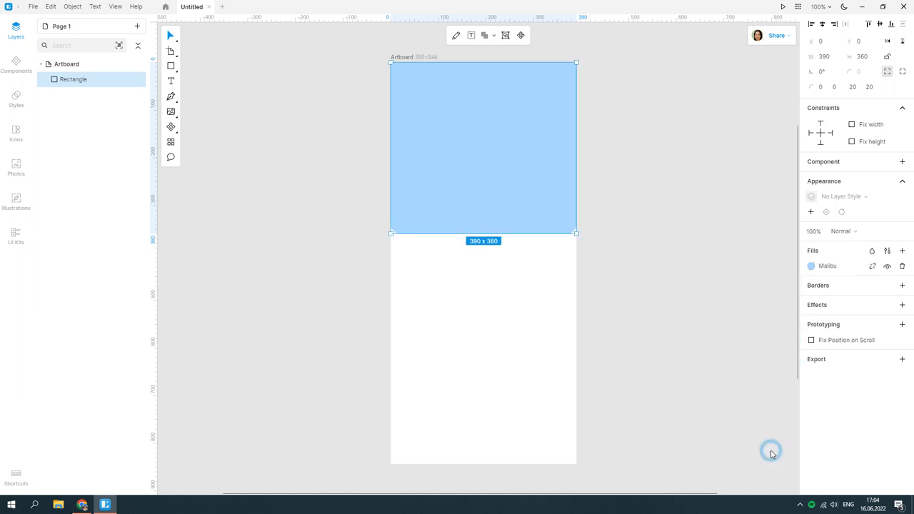
pyautogui.click(16, 235)
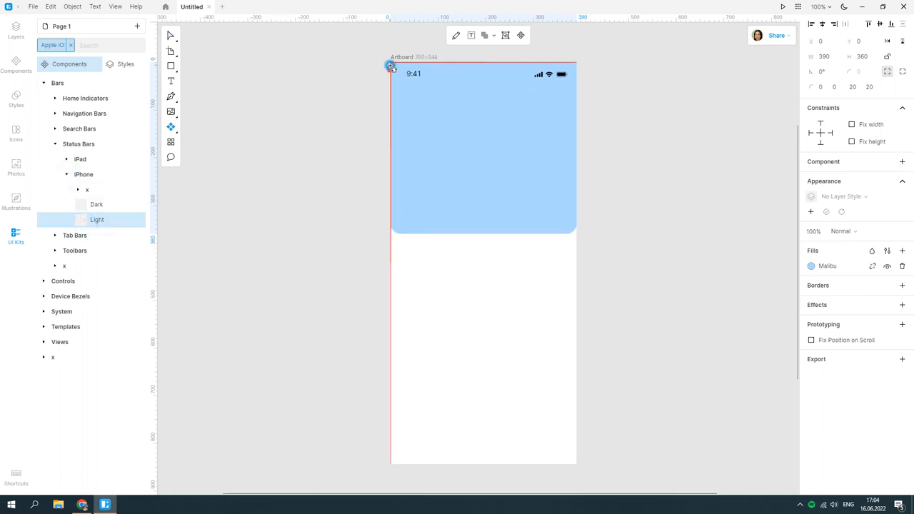
# Insert the Light iPhone status bar and replace its missing font with Inter Semi Bold
pyautogui.click(484, 74)
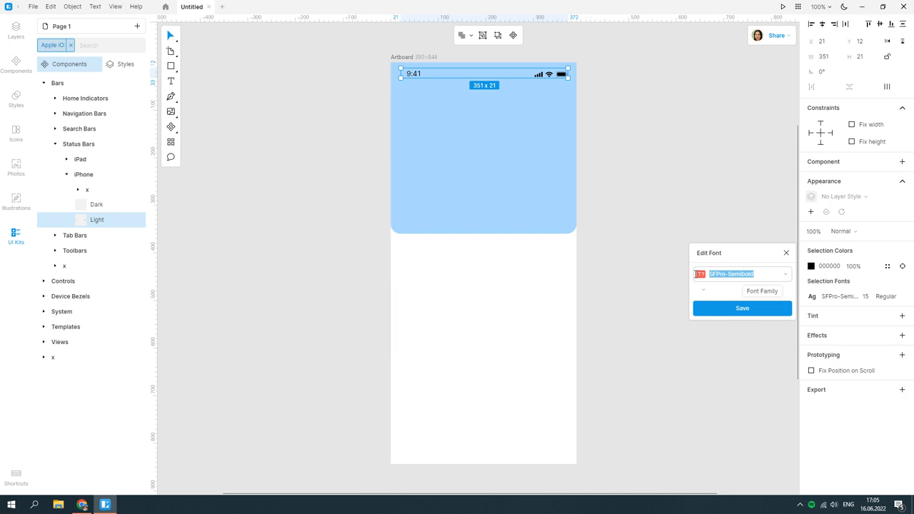
pyautogui.click(739, 290)
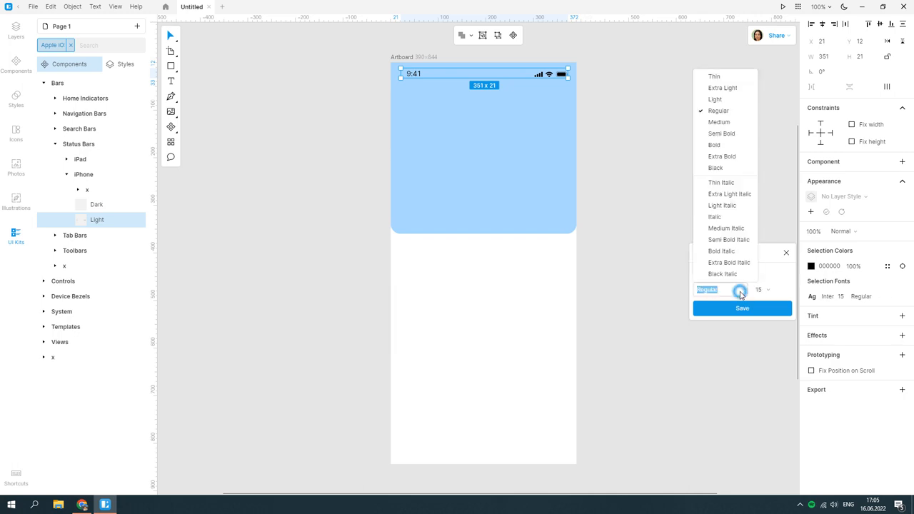
pyautogui.click(720, 135)
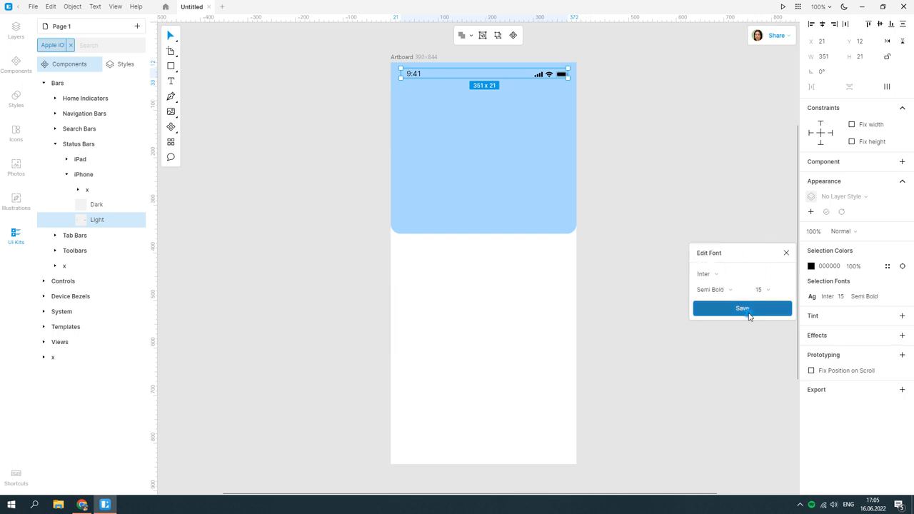
pyautogui.click(743, 308)
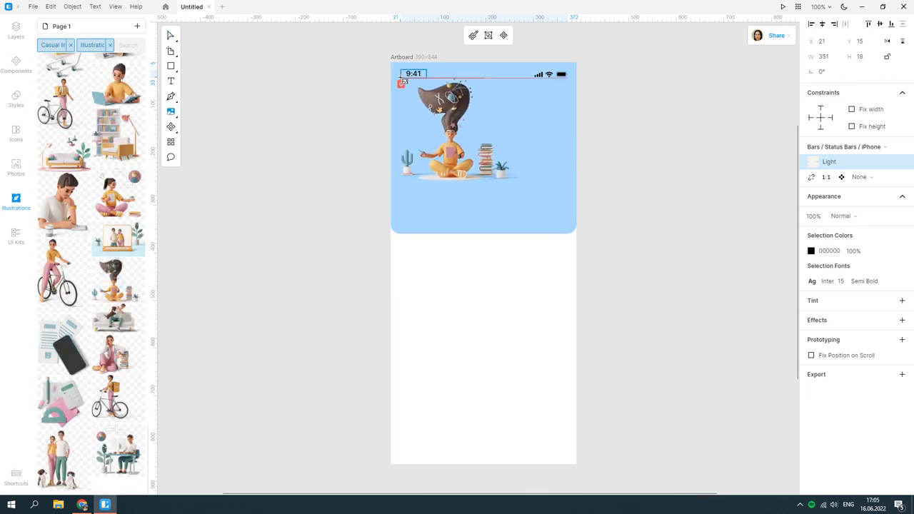
# Place the meditating woman illustration from the Illustrations panel onto the blue header
pyautogui.click(459, 143)
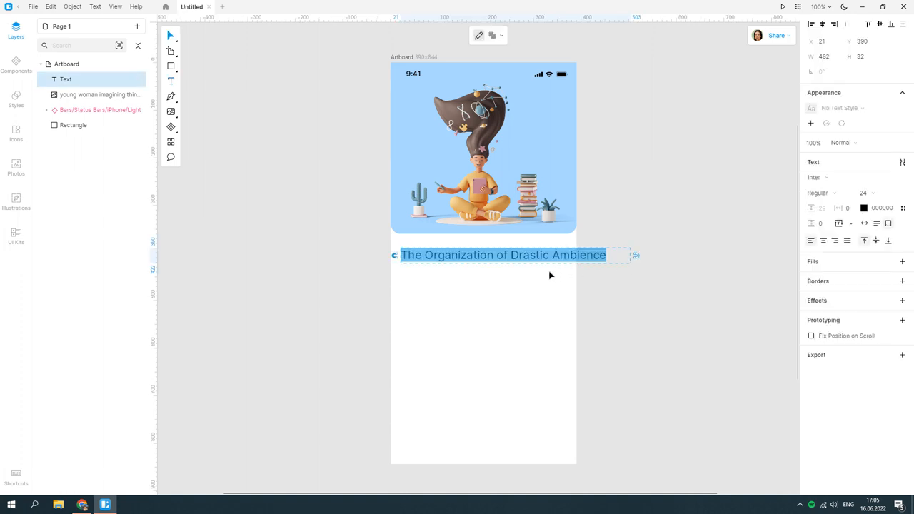
# Add the heading 'Next step in your career' at 28 pt and save its dark colour as a variable
pyautogui.write('Next step in')
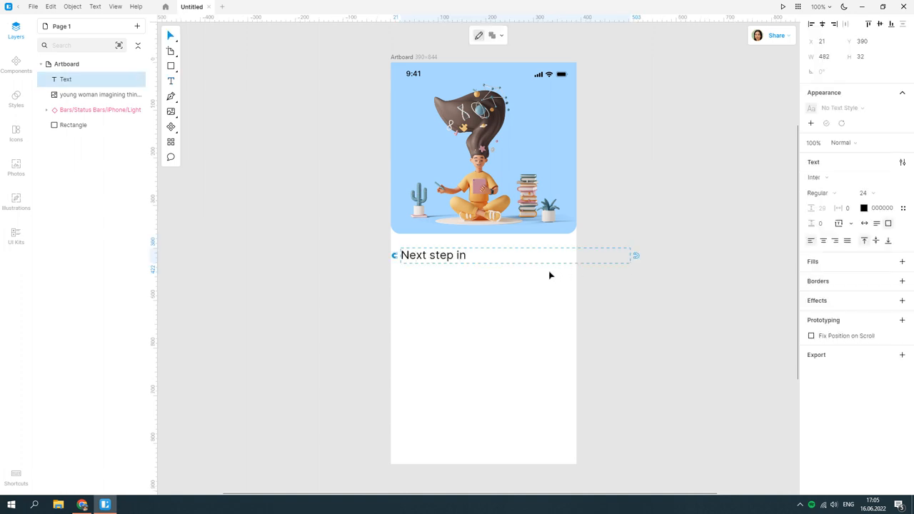
pyautogui.write('your career')
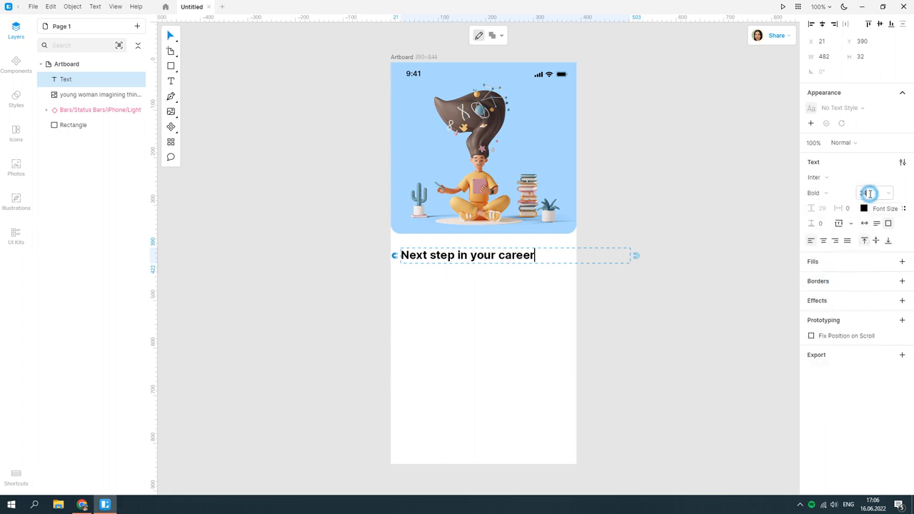
pyautogui.click(863, 209)
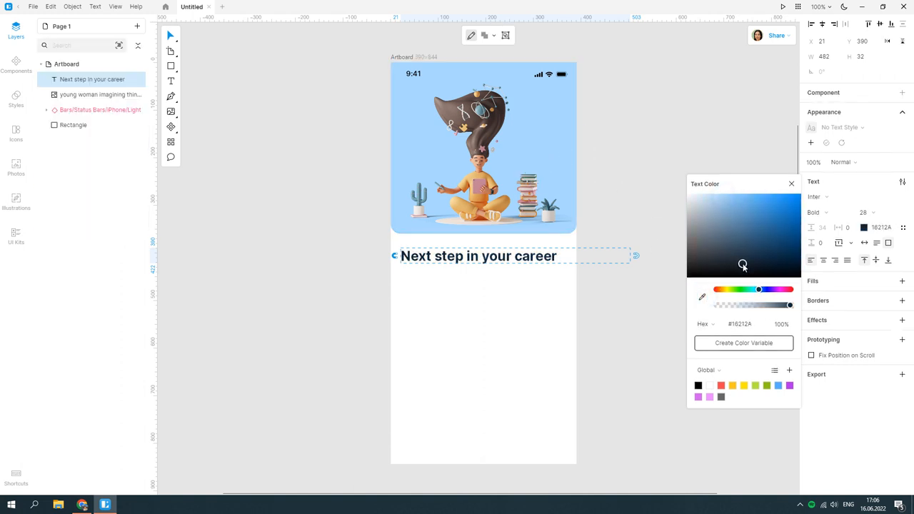
pyautogui.click(743, 343)
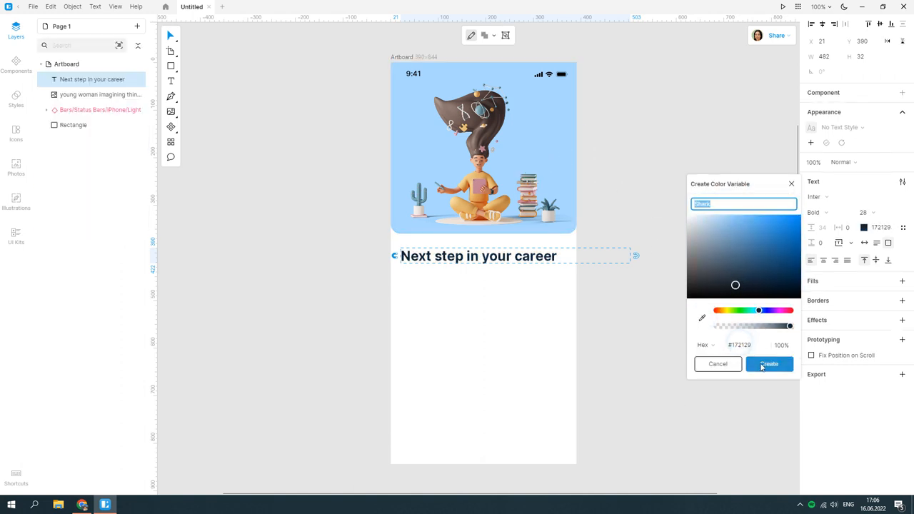
pyautogui.click(768, 364)
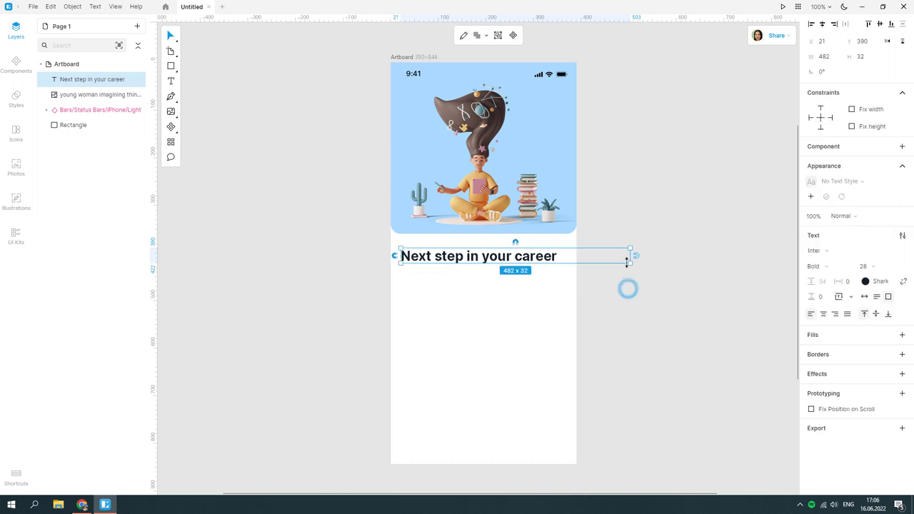
# Narrow the heading box so it wraps onto two lines and start a text style for it
pyautogui.moveTo(630, 256); pyautogui.dragTo(519, 283)
pyautogui.write('H')
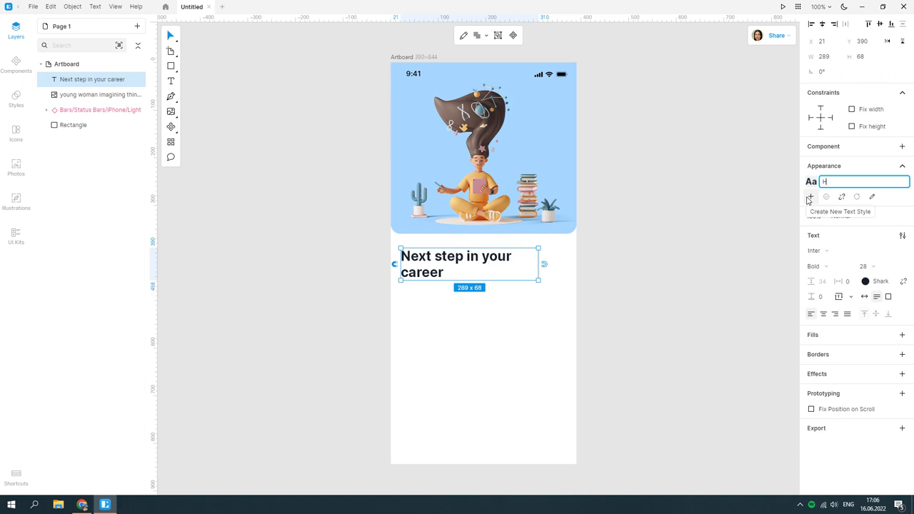
pyautogui.write('1 28')
pyautogui.write('Find the right instr')
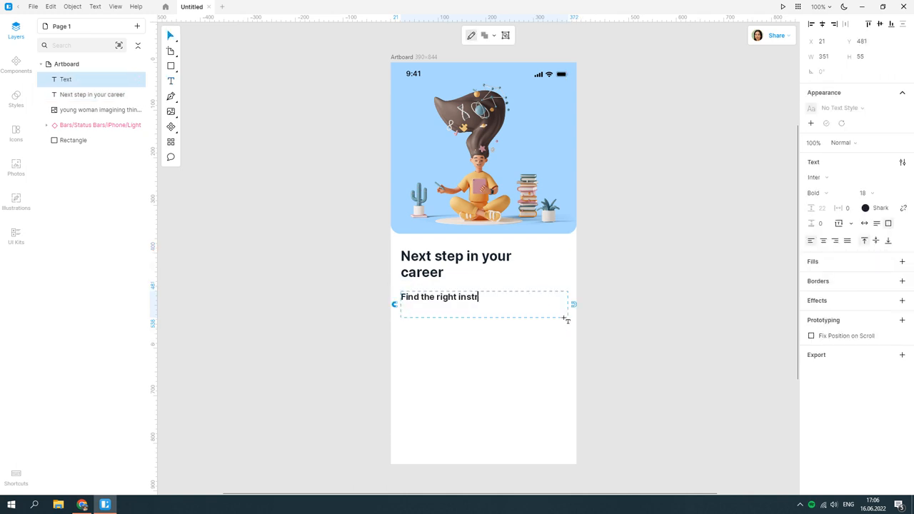
# Add the paragraph 'Find the right instructor. Learn at your pace from anywhere.' in Regular 14 pt
pyautogui.write('uctor. Learn at your pace from a')
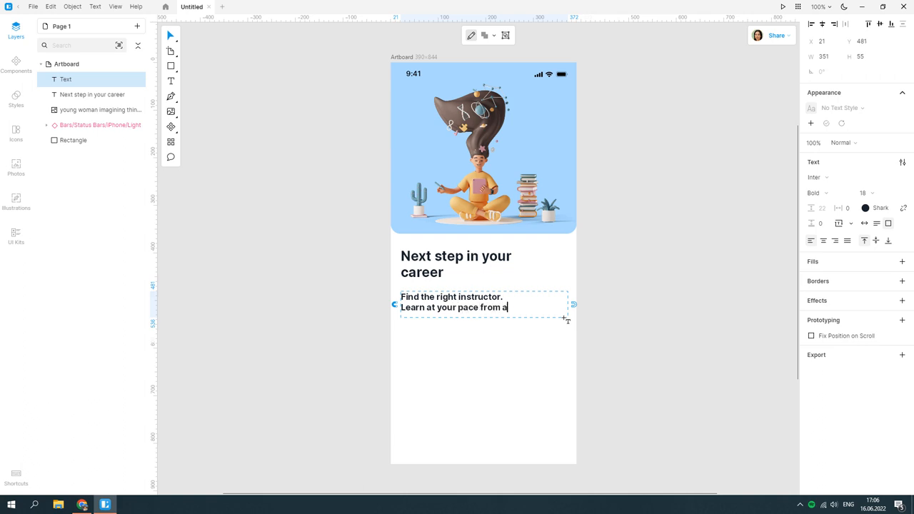
pyautogui.write('nywhere.')
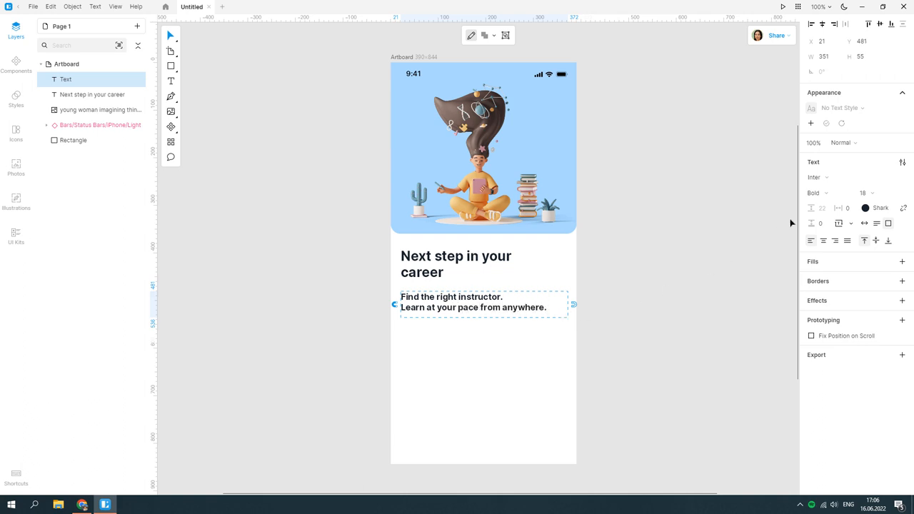
pyautogui.click(871, 193)
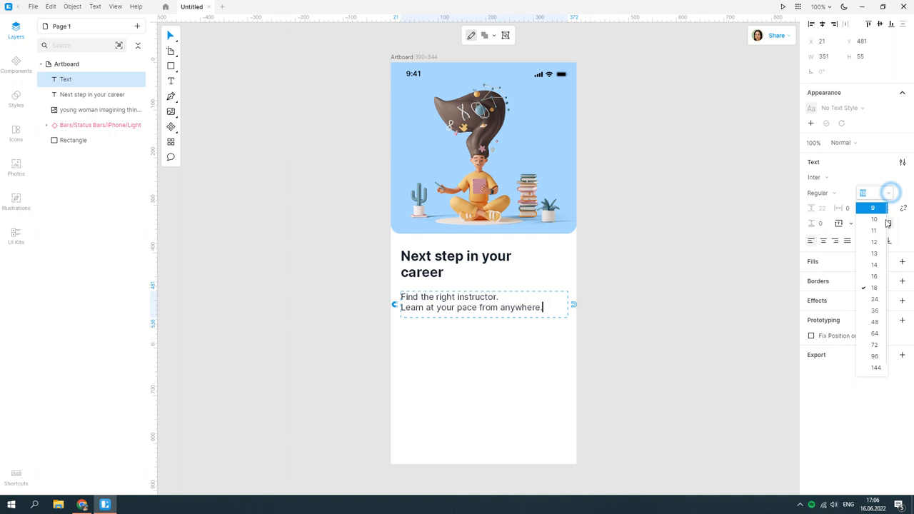
pyautogui.click(874, 264)
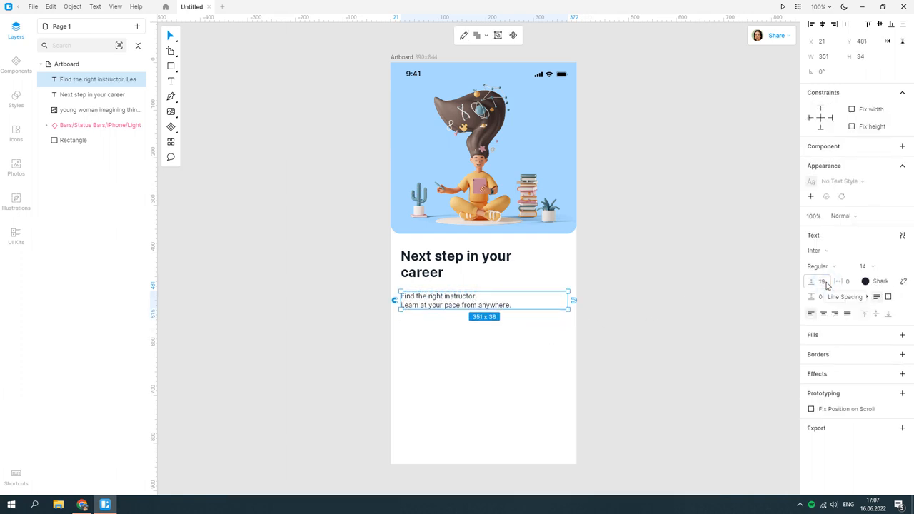
# Save the paragraph's formatting as a new text style named Paragraph
pyautogui.click(811, 197)
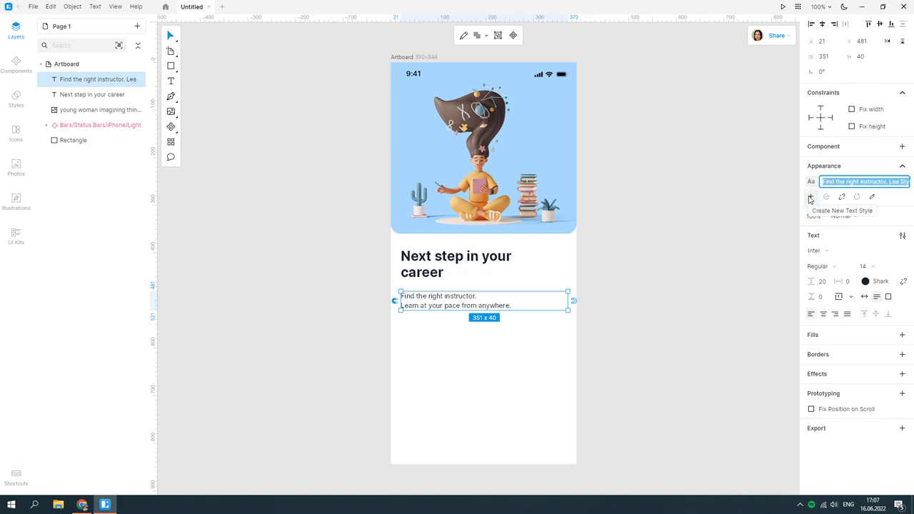
pyautogui.write('Paragraph')
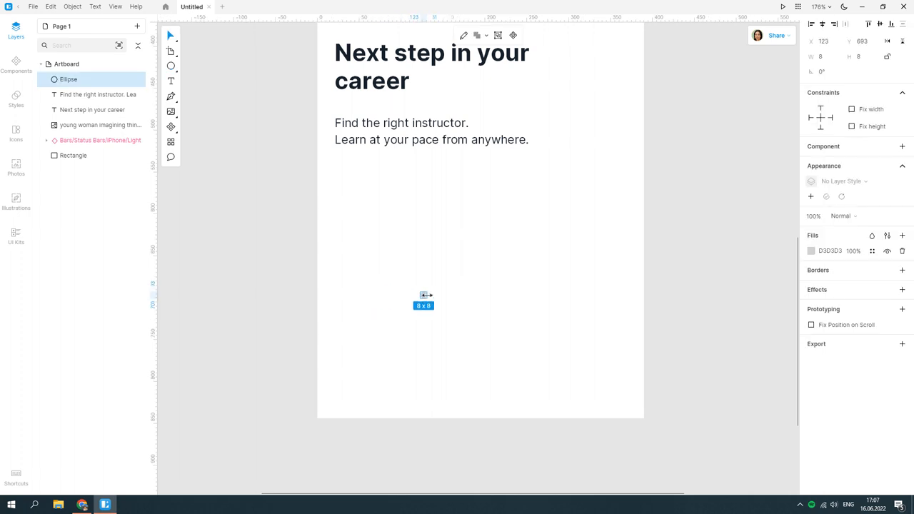
# Set the indicator dots' grey fill, save it as a colour variable and position the dots
pyautogui.click(811, 251)
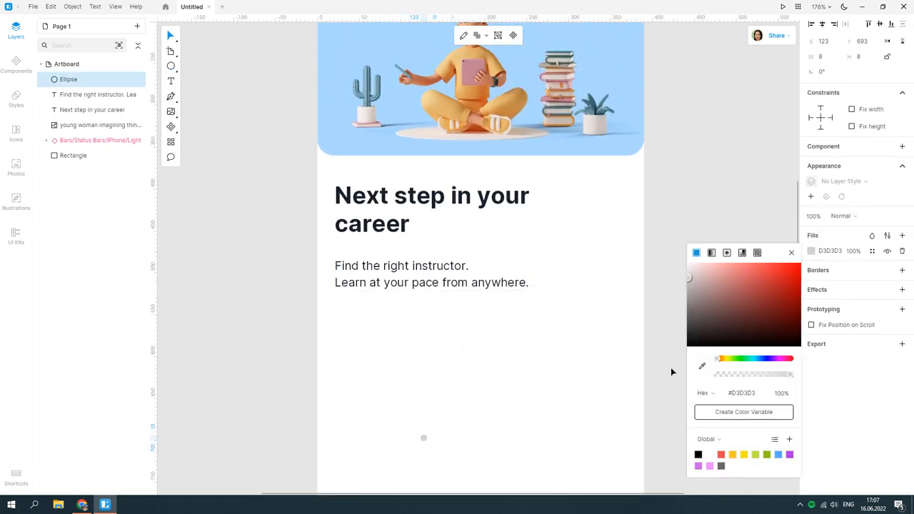
pyautogui.click(696, 279)
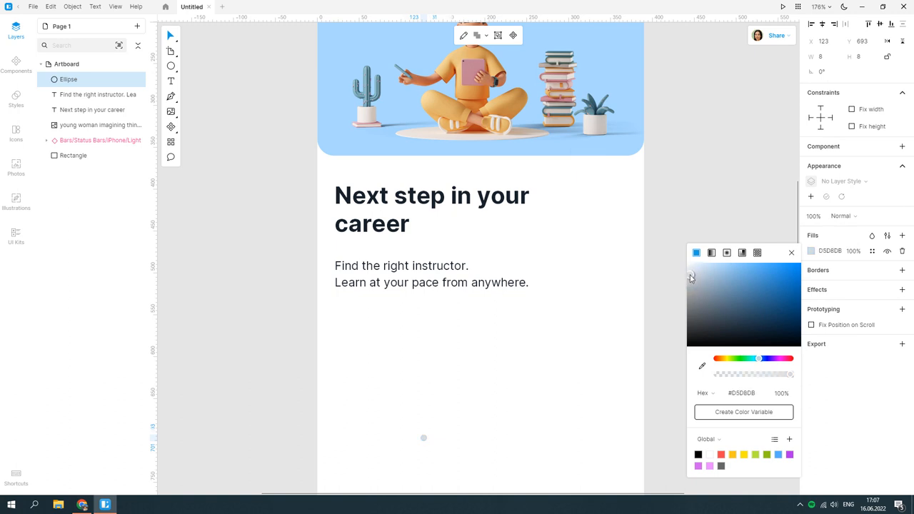
pyautogui.click(743, 411)
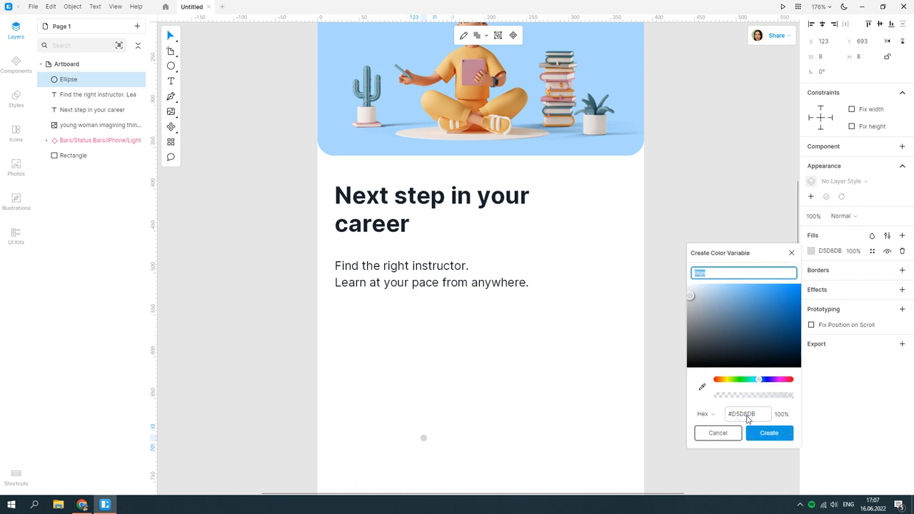
pyautogui.click(768, 432)
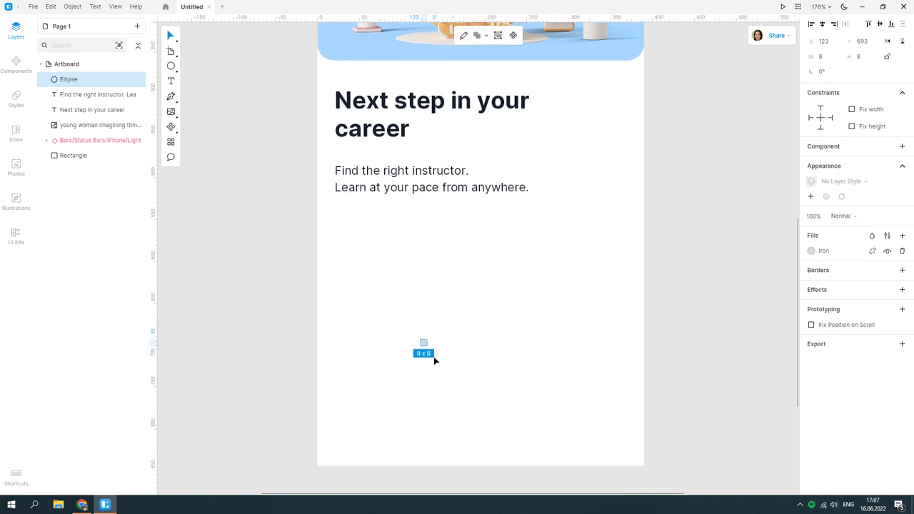
pyautogui.moveTo(423, 342); pyautogui.dragTo(434, 347)
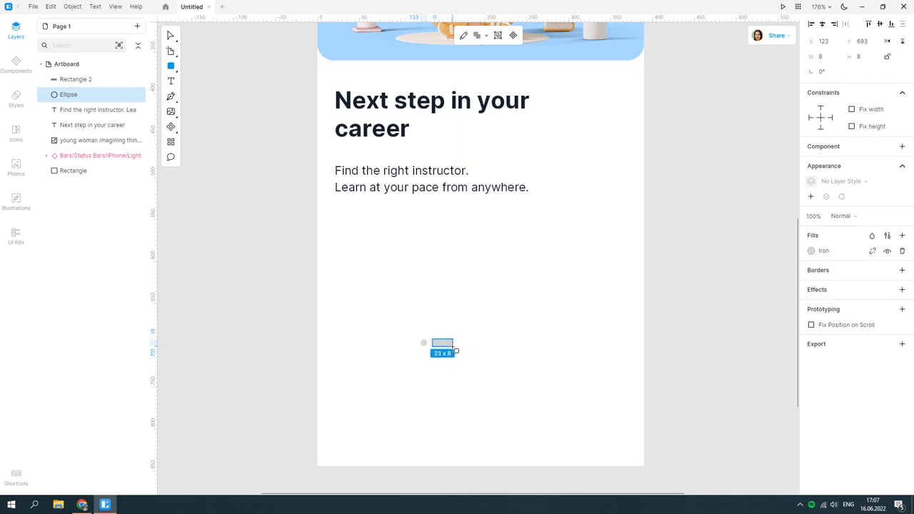
# Recolour the active pill green and group it with the two grey dots into one indicator
pyautogui.click(811, 251)
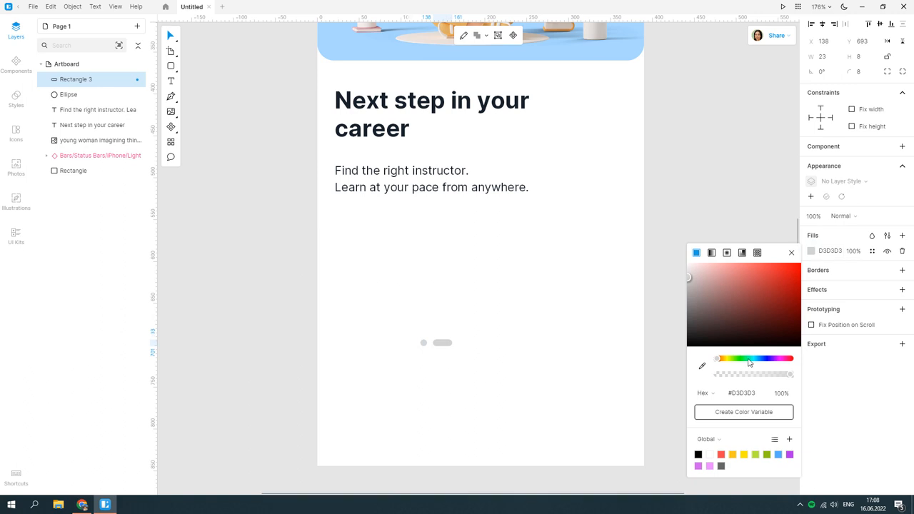
pyautogui.click(750, 274)
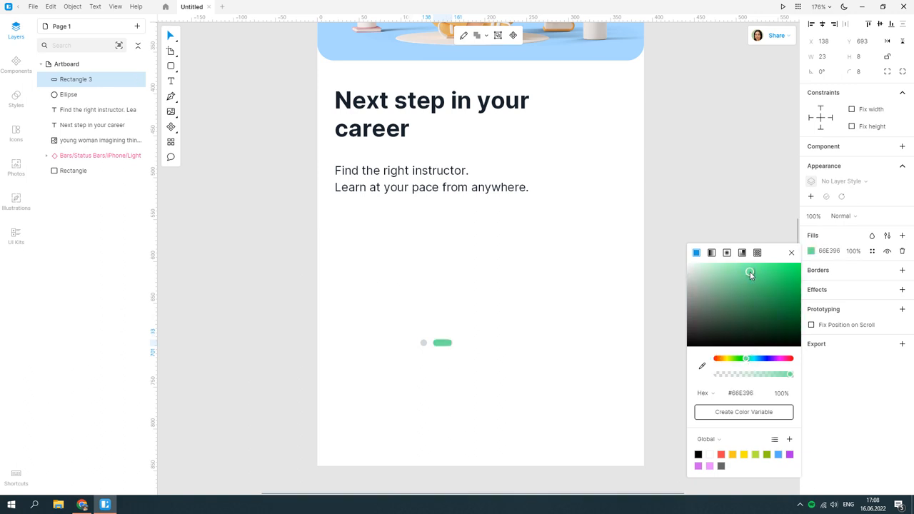
pyautogui.moveTo(751, 274); pyautogui.dragTo(757, 277)
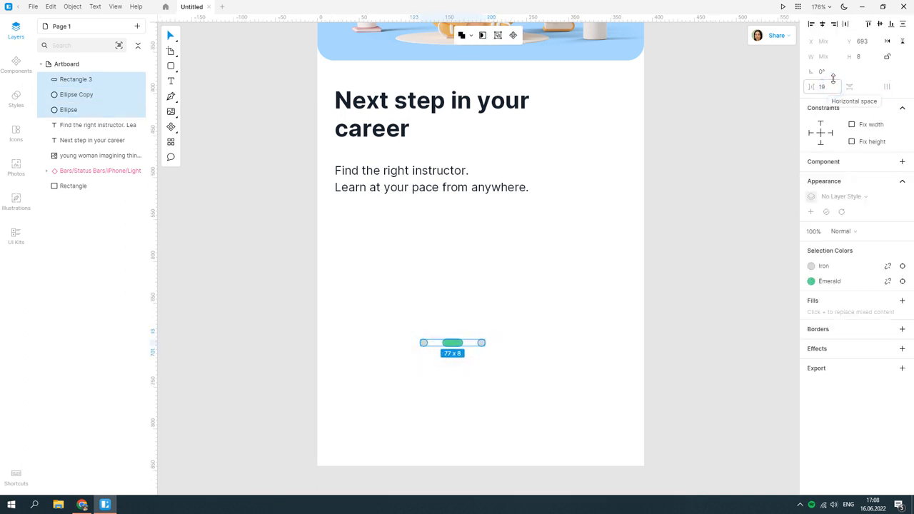
pyautogui.rightClick(452, 343)
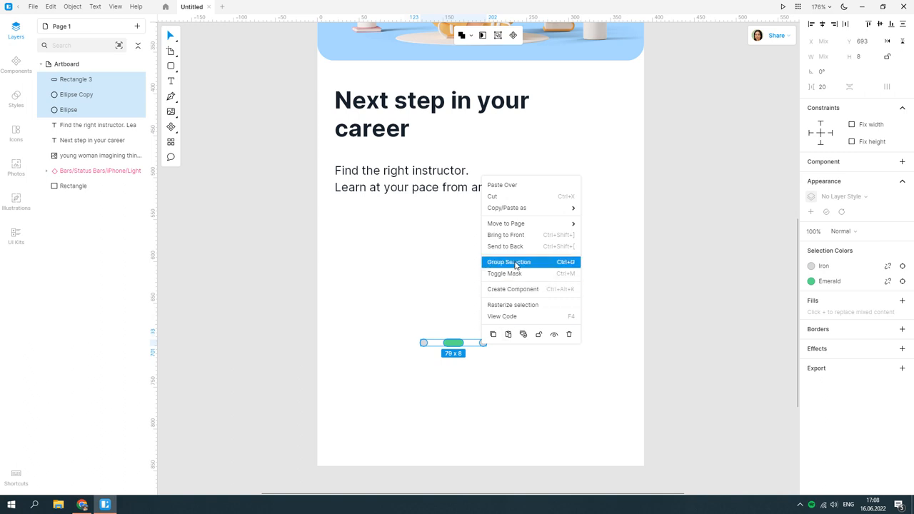
pyautogui.click(509, 263)
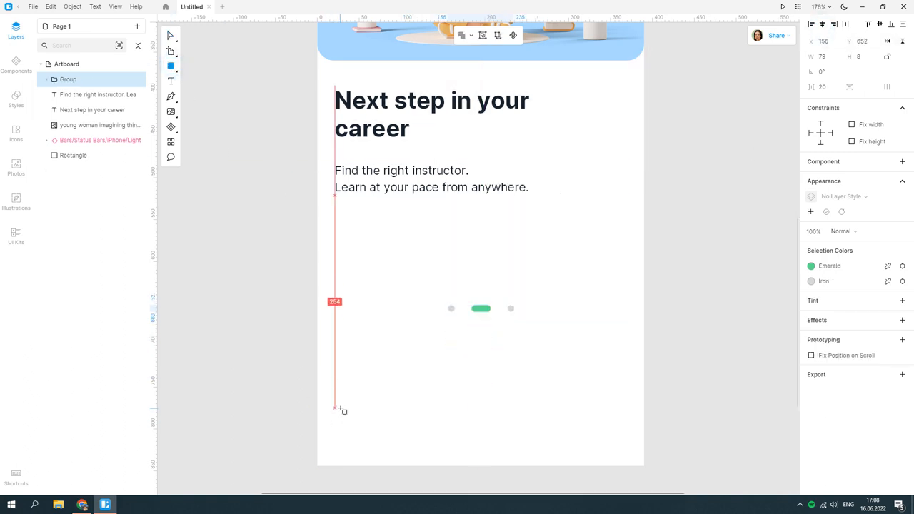
# Draw a green rounded button at the bottom with a white Medium-weight 'Next' label
pyautogui.moveTo(334, 409); pyautogui.dragTo(621, 443)
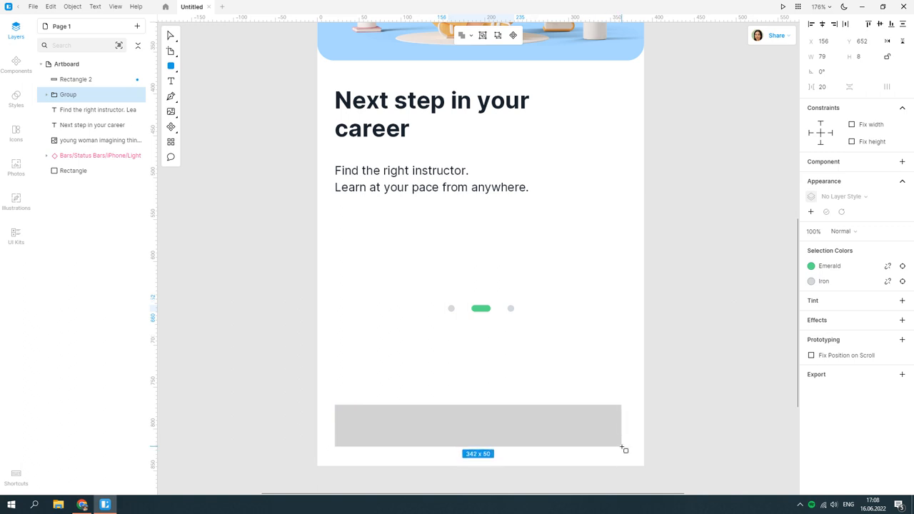
pyautogui.moveTo(622, 443); pyautogui.dragTo(626, 448)
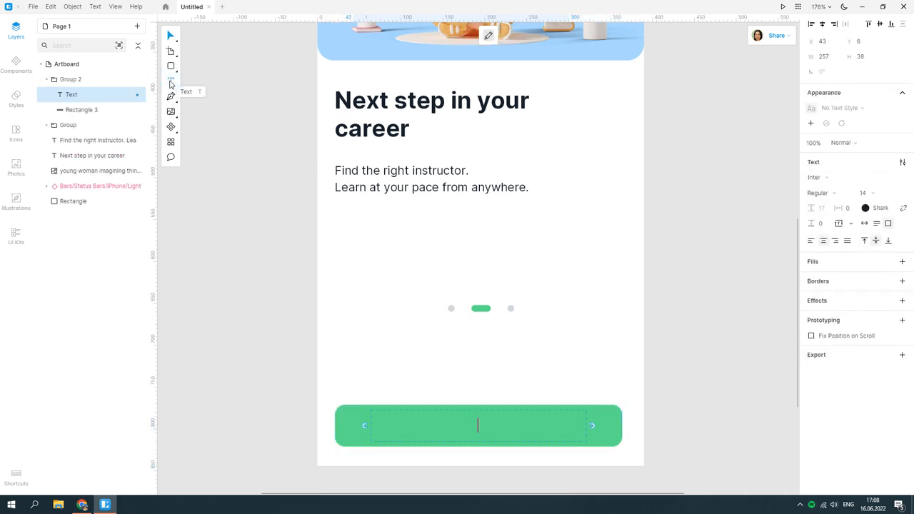
pyautogui.write('Next')
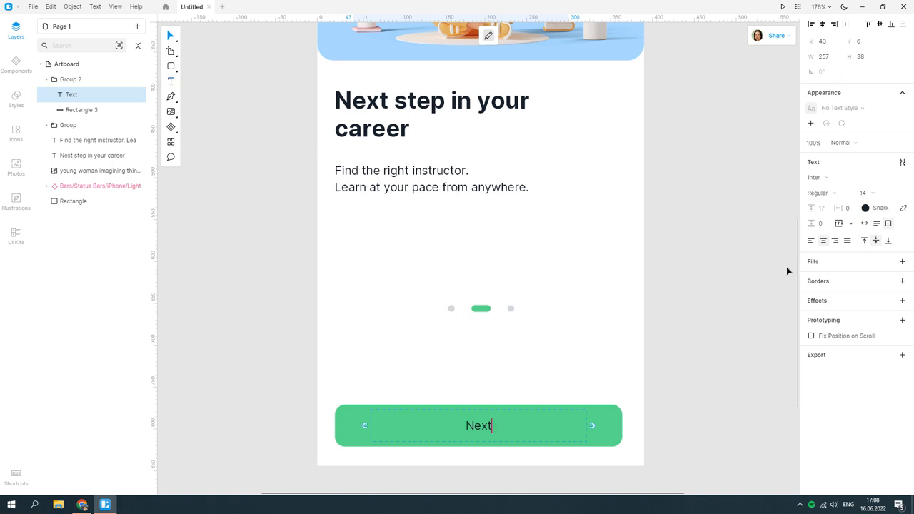
pyautogui.click(865, 208)
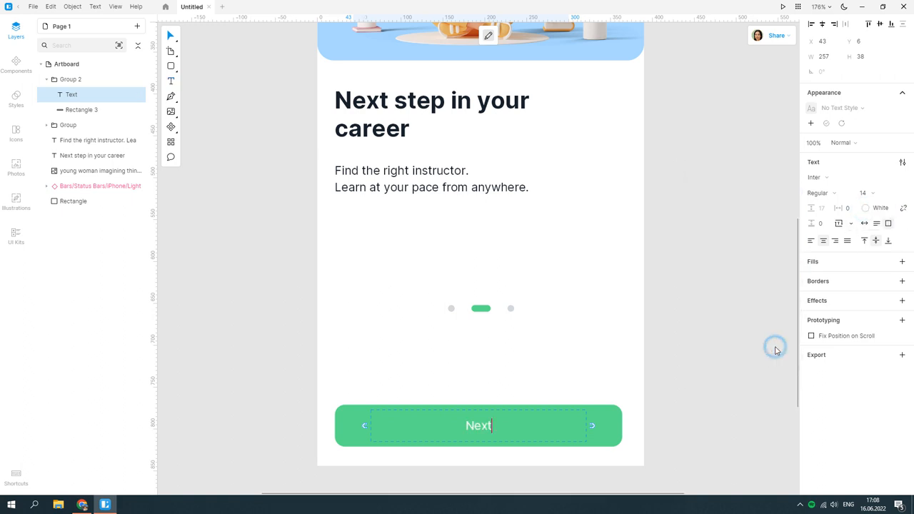
pyautogui.click(828, 192)
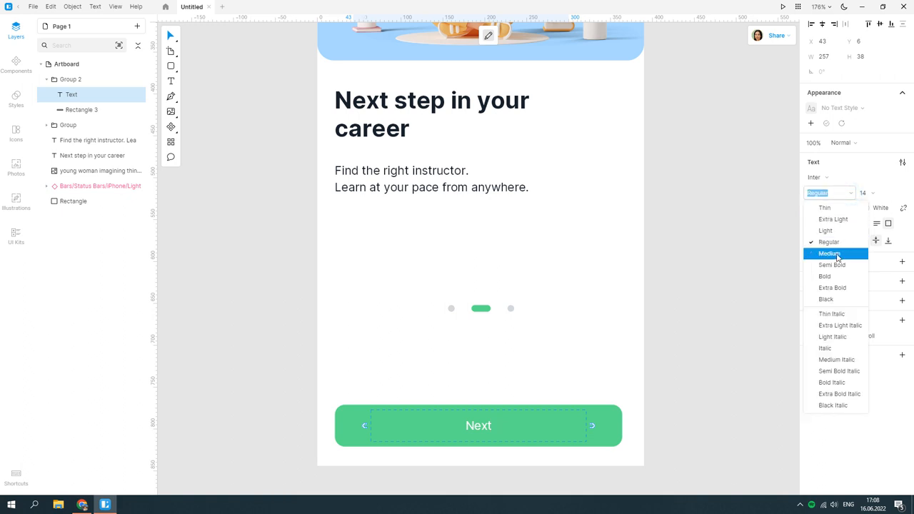
pyautogui.click(828, 254)
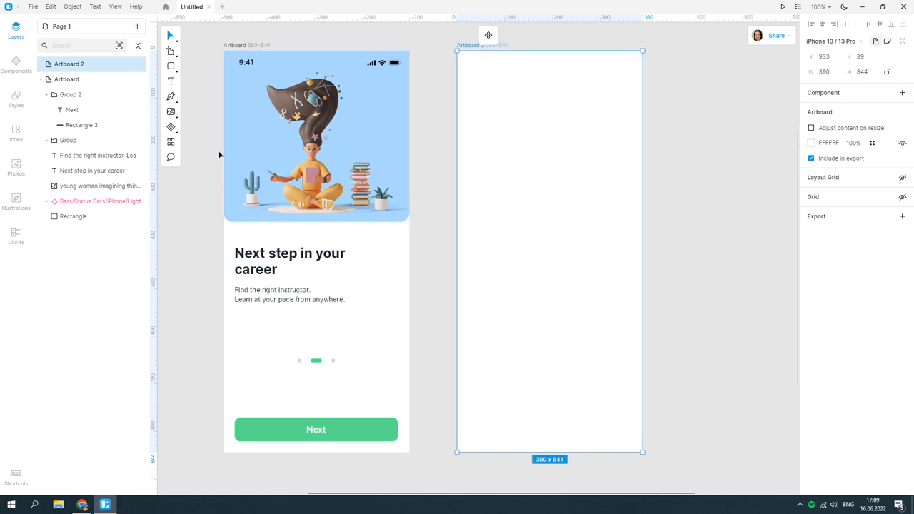
# On Artboard 2, recolour the pasted header cyan and save it as the Ice Cold colour variable
pyautogui.click(317, 136)
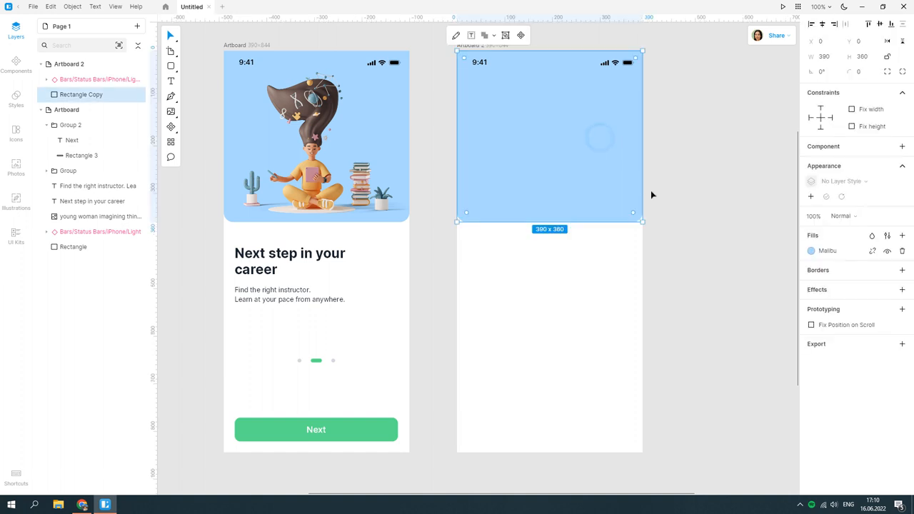
pyautogui.click(811, 251)
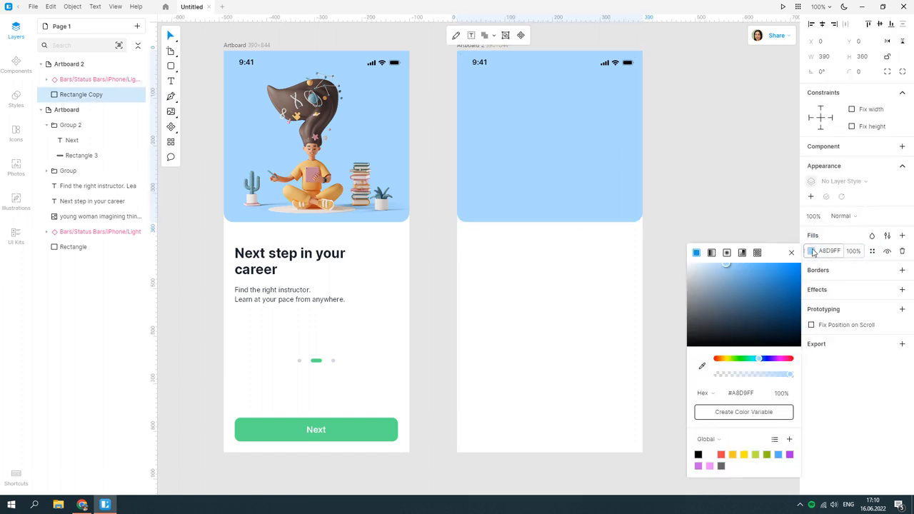
pyautogui.moveTo(759, 359); pyautogui.dragTo(749, 358)
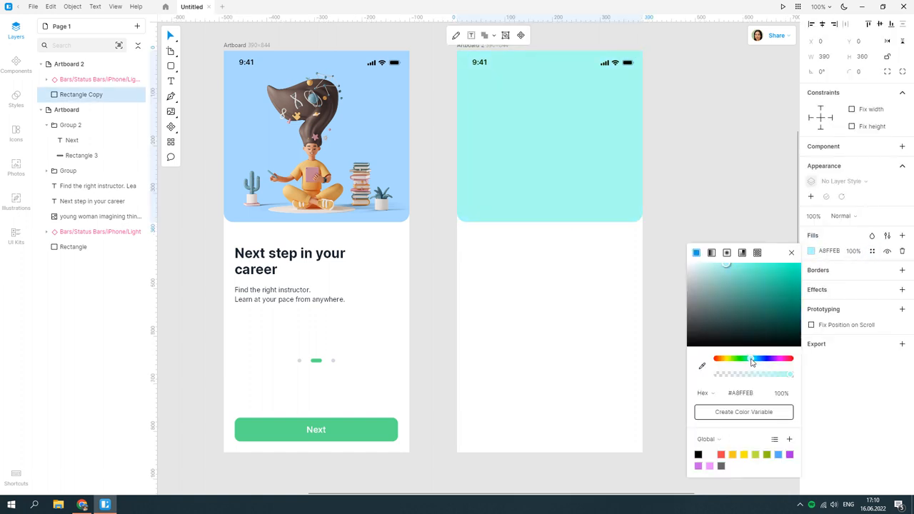
pyautogui.click(742, 411)
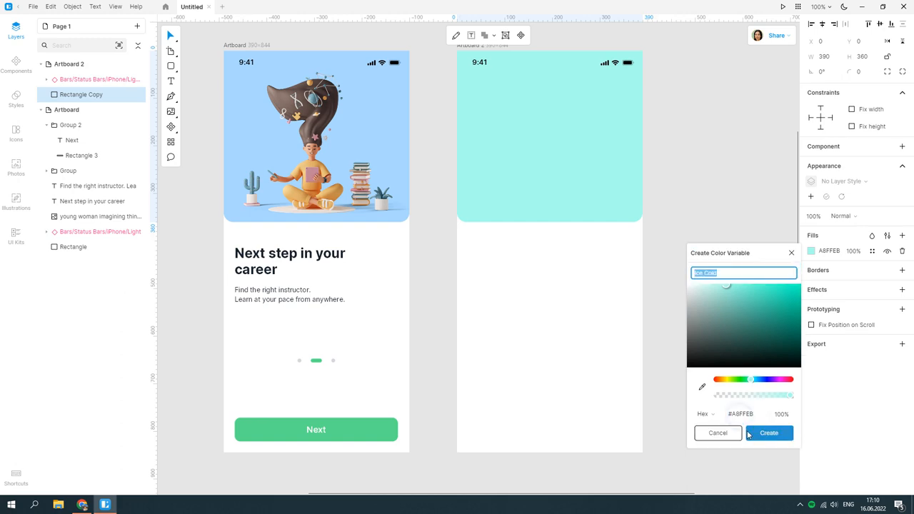
pyautogui.click(768, 433)
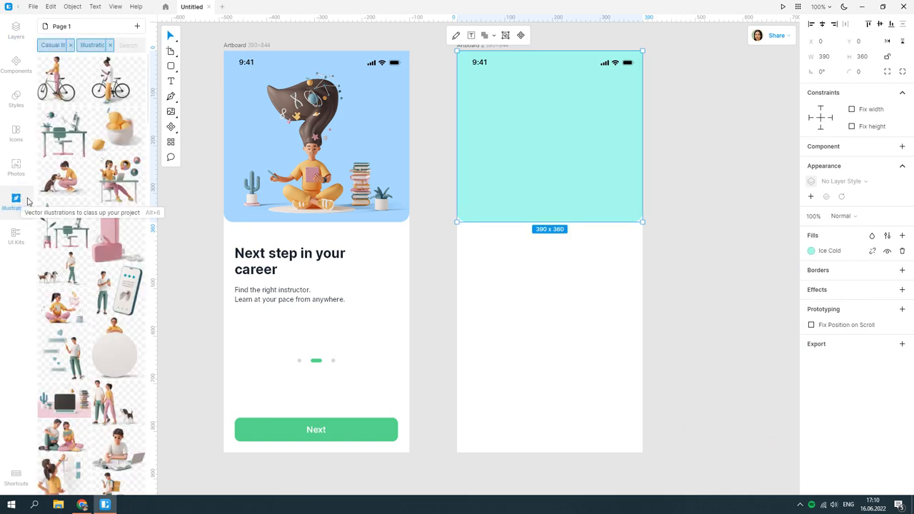
# Add the girl-on-stairs illustration to the header and a bold 'Welcome' heading at the left margin
pyautogui.scroll(-3)
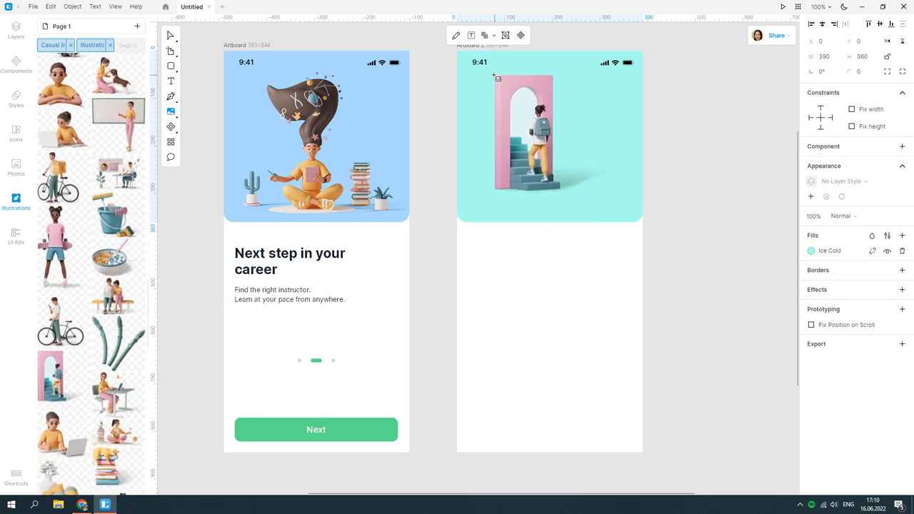
pyautogui.click(550, 139)
pyautogui.write('We')
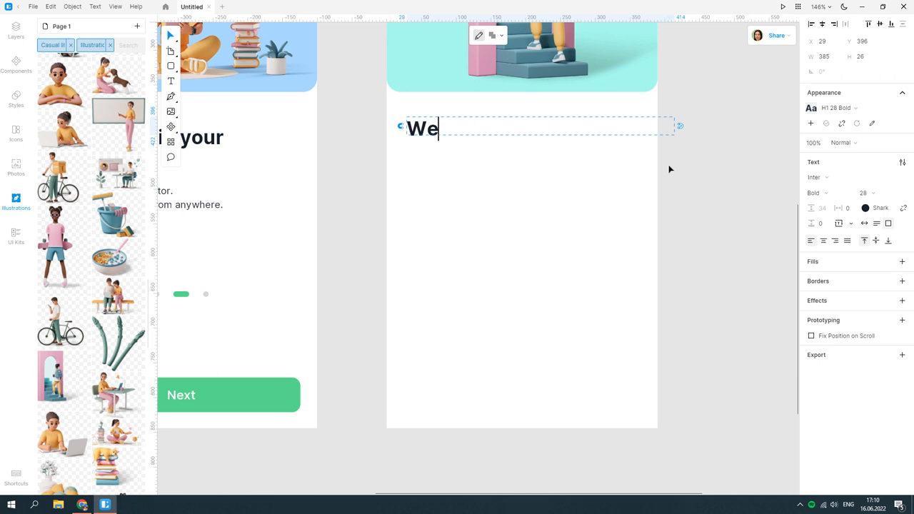
pyautogui.write('lcome')
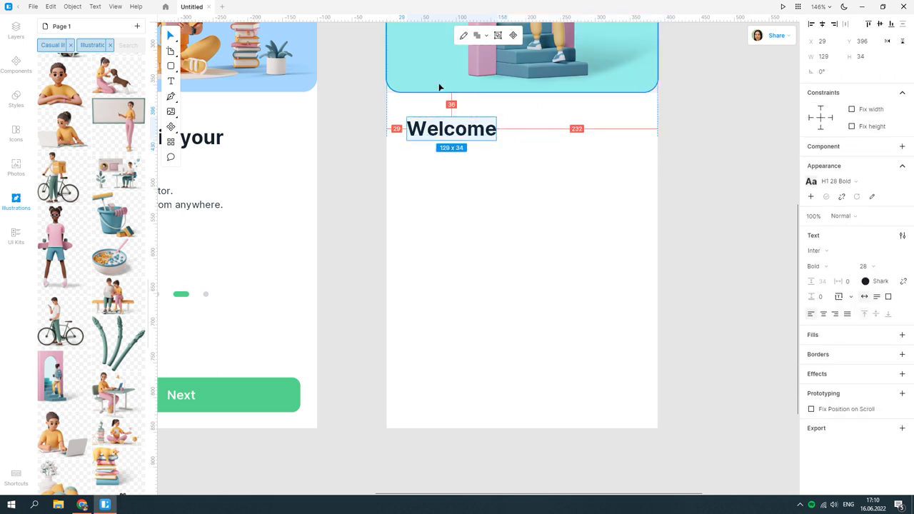
pyautogui.moveTo(451, 129); pyautogui.dragTo(452, 137)
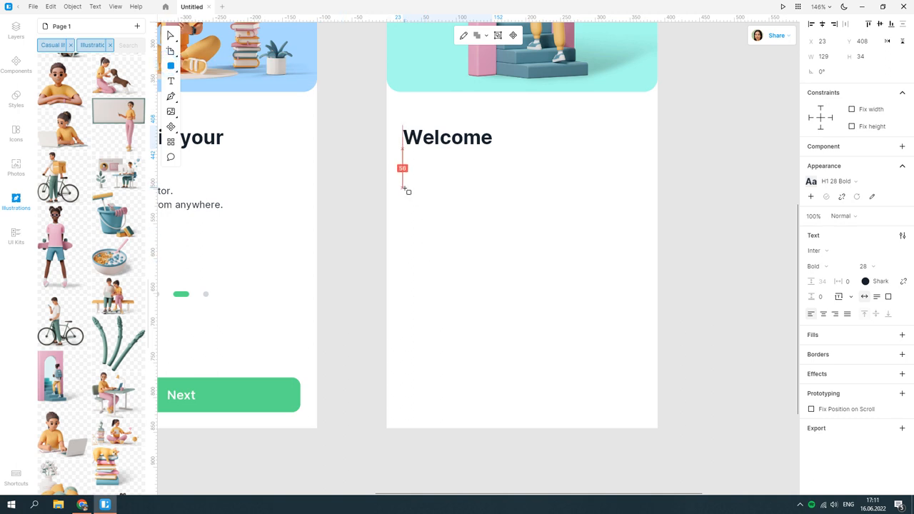
# Draw an Iron-bordered input field under Welcome holding a sample email in the Paragraph style
pyautogui.moveTo(402, 191); pyautogui.dragTo(641, 214)
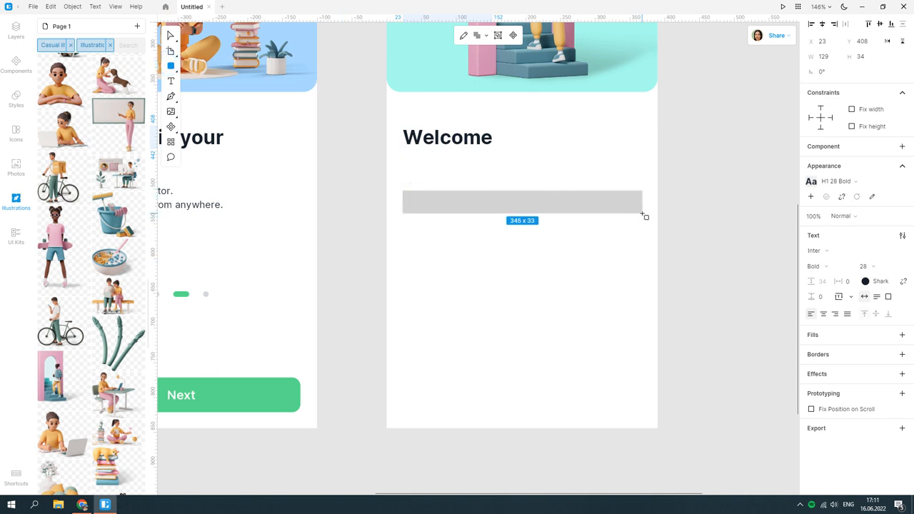
pyautogui.moveTo(641, 214); pyautogui.dragTo(644, 227)
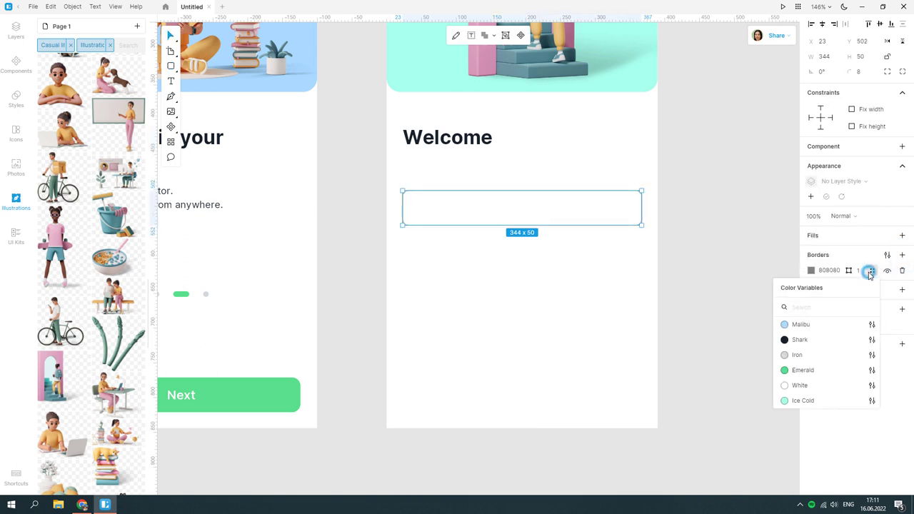
pyautogui.click(796, 355)
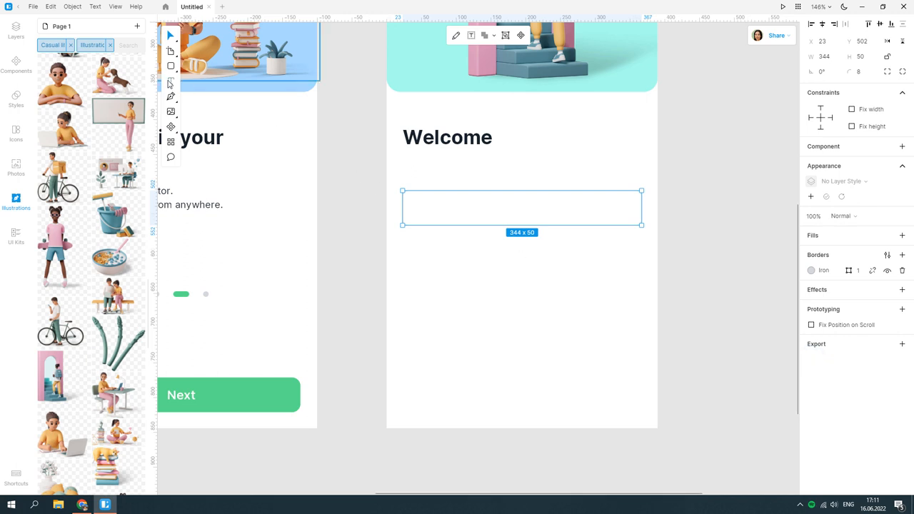
pyautogui.doubleClick(521, 208)
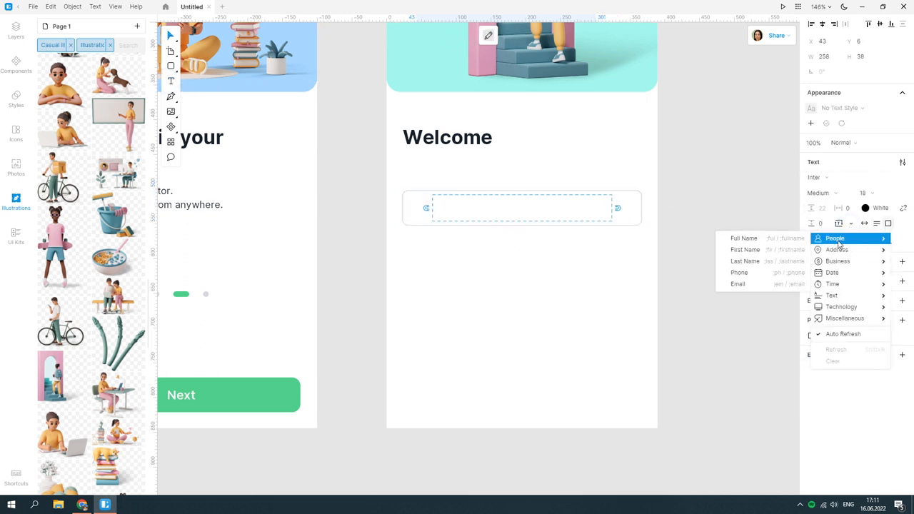
pyautogui.click(737, 283)
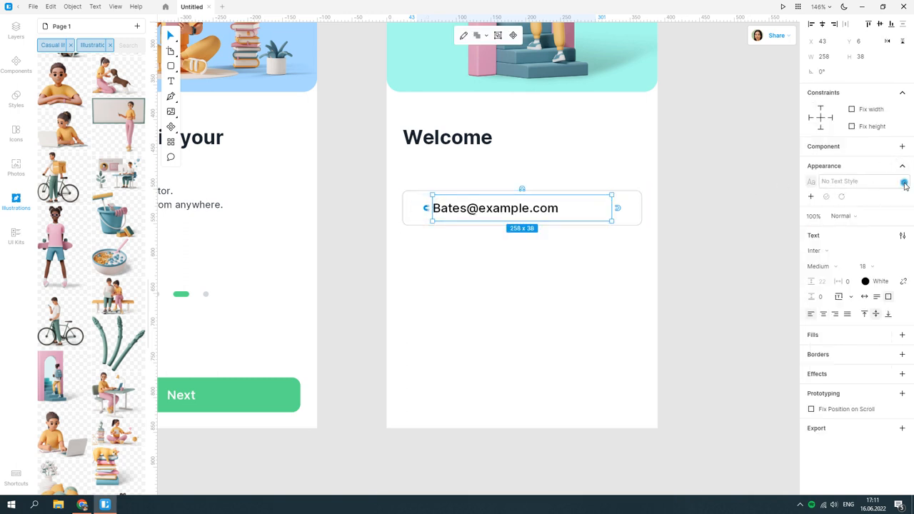
pyautogui.click(904, 179)
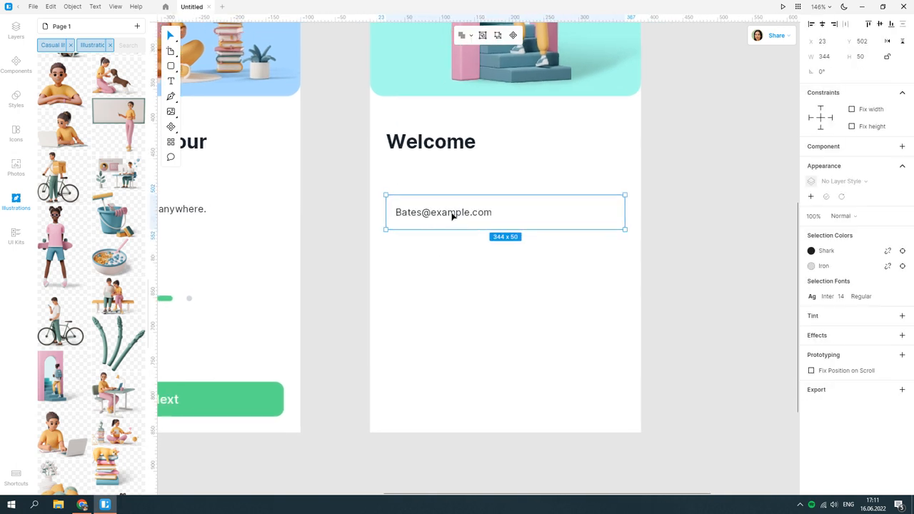
# Duplicate the field below itself and change its text to the placeholder 'Password'
pyautogui.moveTo(505, 211); pyautogui.dragTo(505, 263)
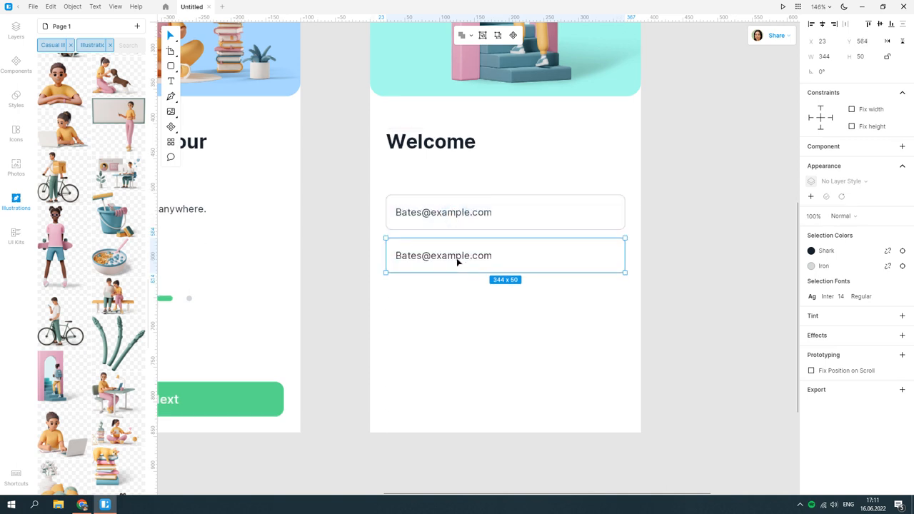
pyautogui.doubleClick(442, 254)
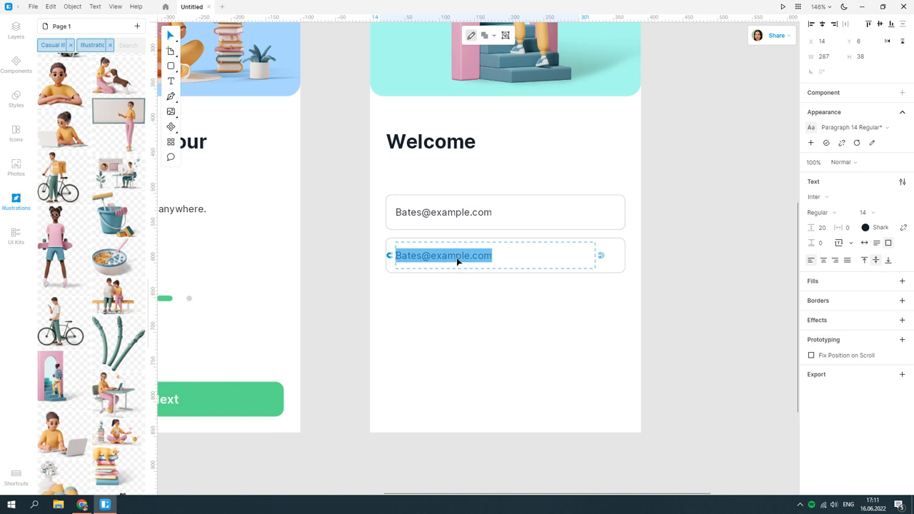
pyautogui.write('Password')
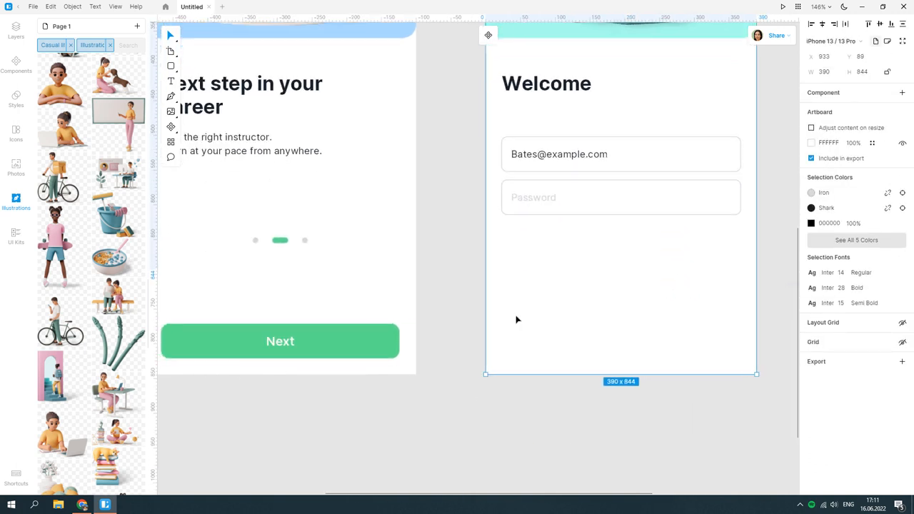
# Place a copy of the Next button below the password field and relabel it 'Log in'
pyautogui.click(620, 258)
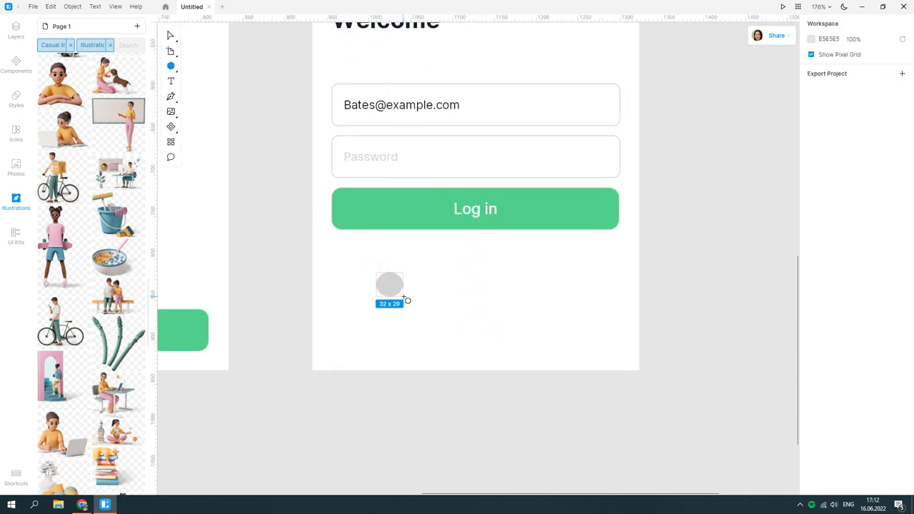
# Draw a small circle below the Log in button with no fill and an Iron-coloured outline
pyautogui.moveTo(406, 298); pyautogui.dragTo(409, 305)
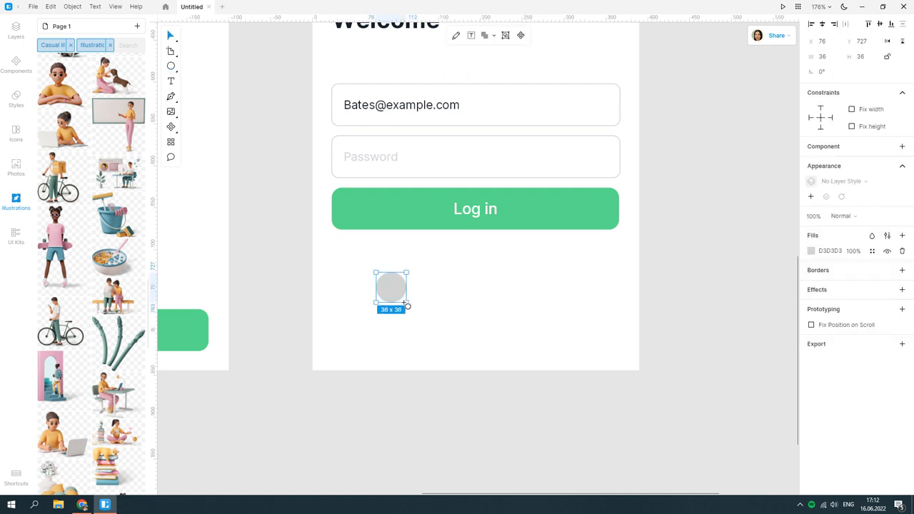
pyautogui.click(903, 254)
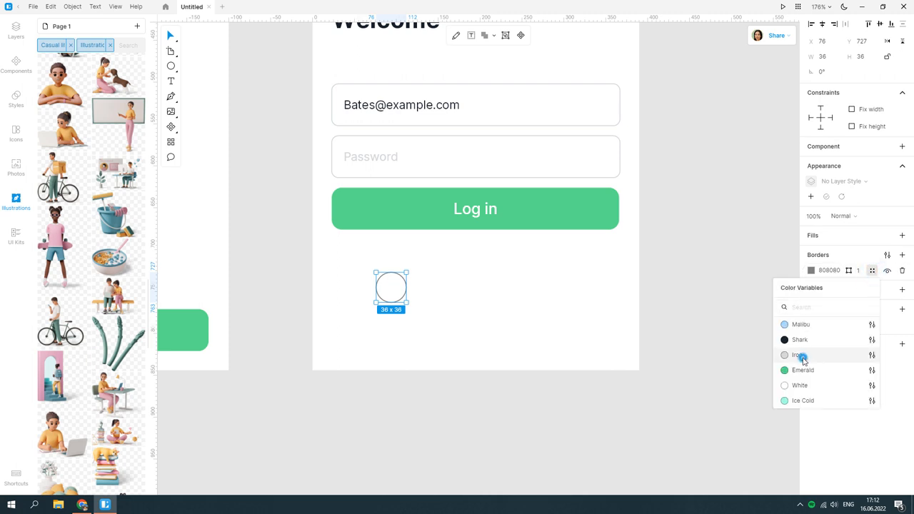
pyautogui.click(800, 355)
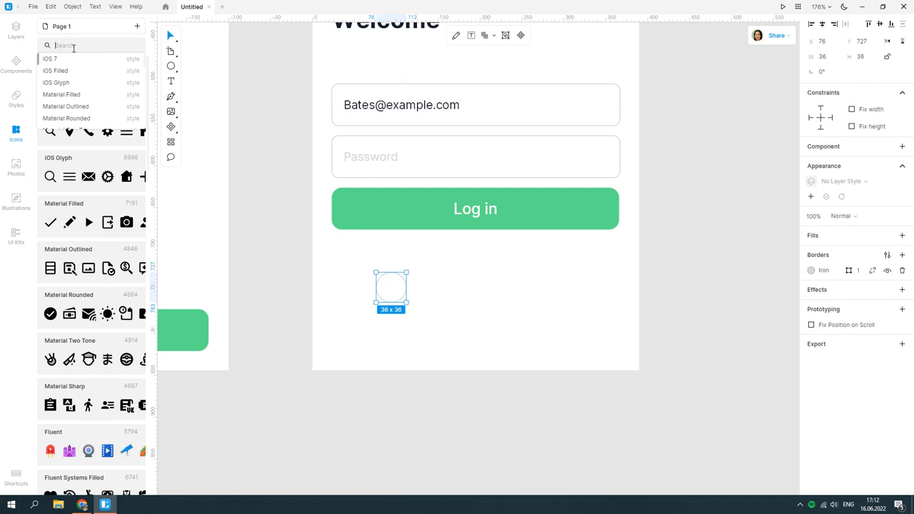
# Search 'google' in Icons, drop a Google logo into the circle and duplicate it
pyautogui.write('google')
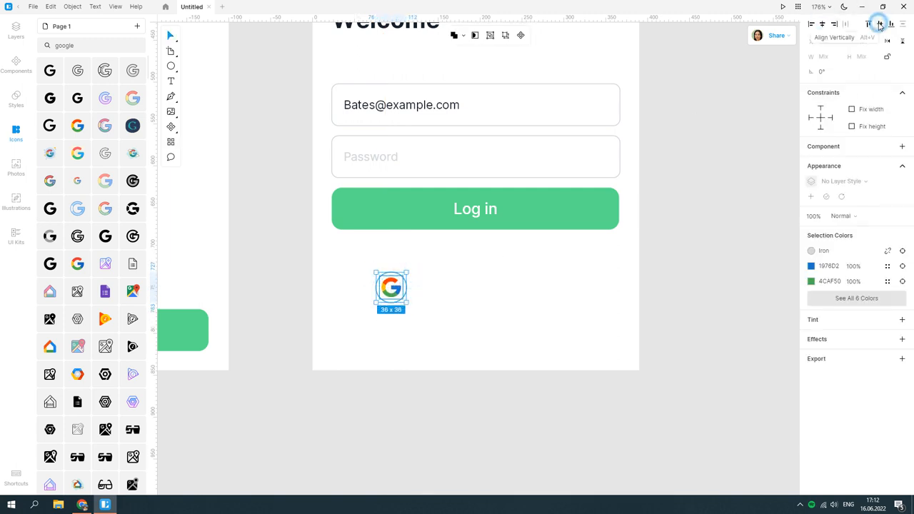
pyautogui.rightClick(391, 288)
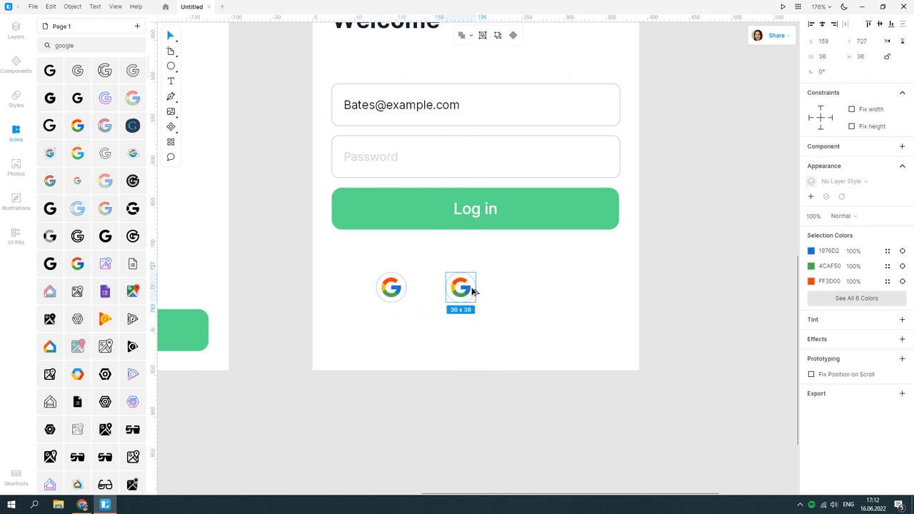
# Make a third icon copy, then swap the middle one for an Apple logo and the last for Facebook
pyautogui.moveTo(460, 285); pyautogui.dragTo(529, 286)
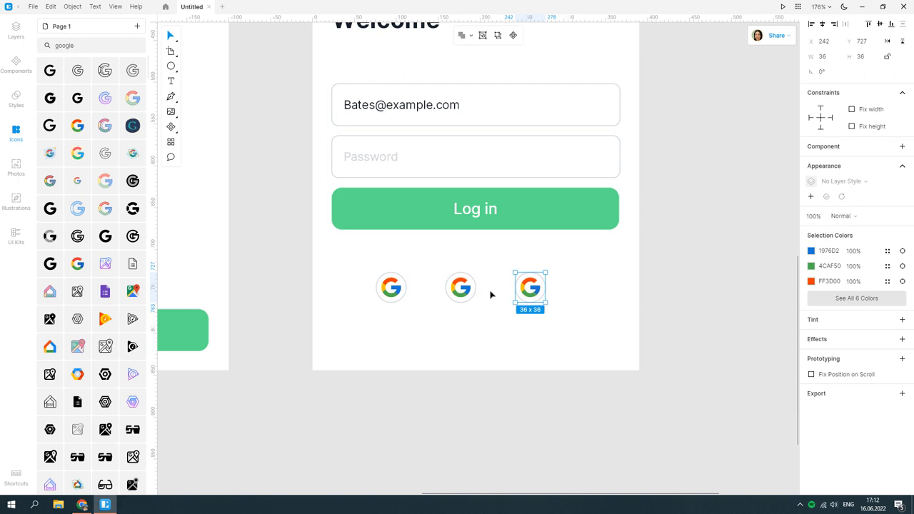
pyautogui.click(460, 287)
pyautogui.write('apple')
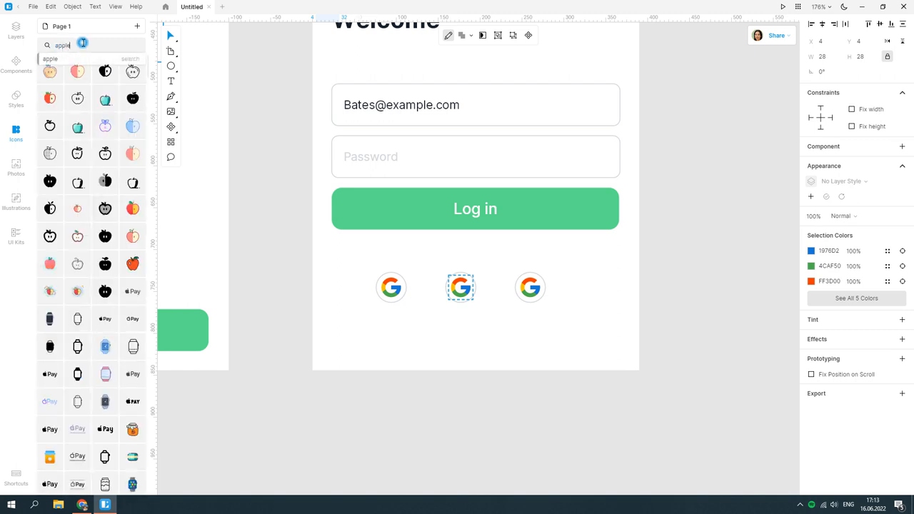
pyautogui.write('logo')
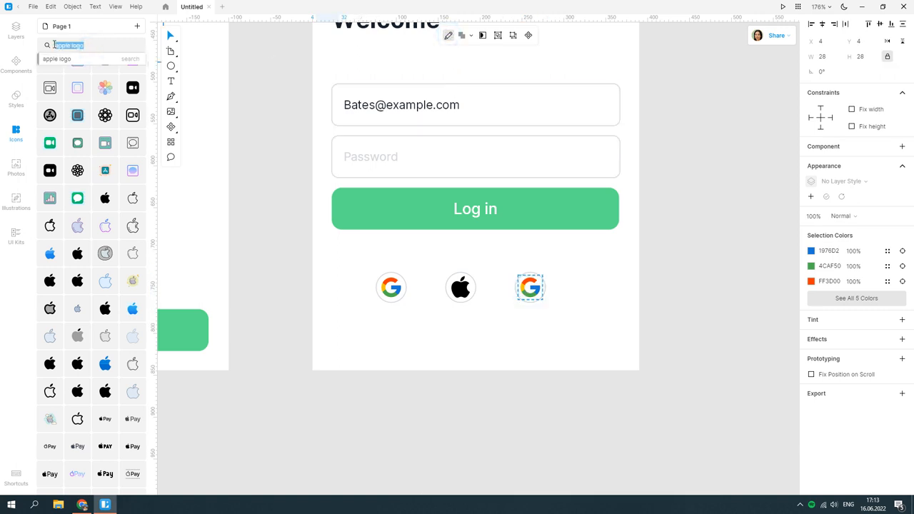
pyautogui.write('faceb')
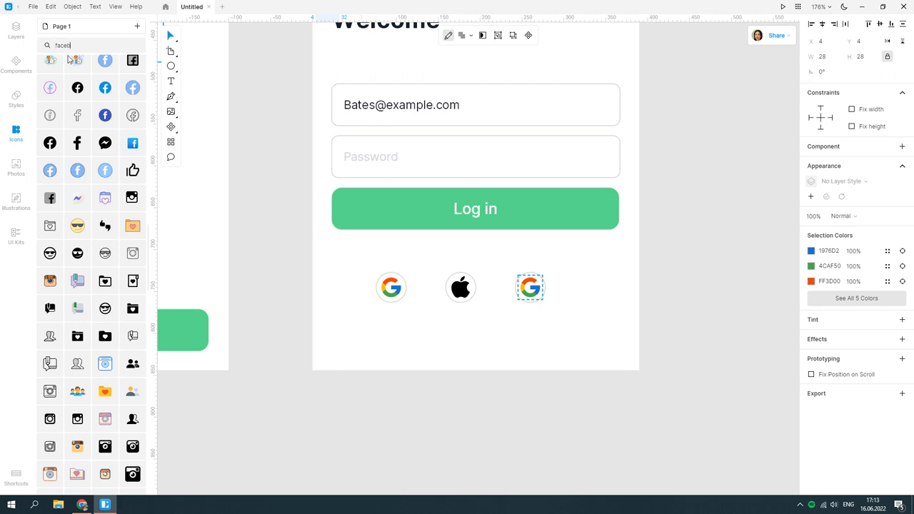
pyautogui.click(460, 287)
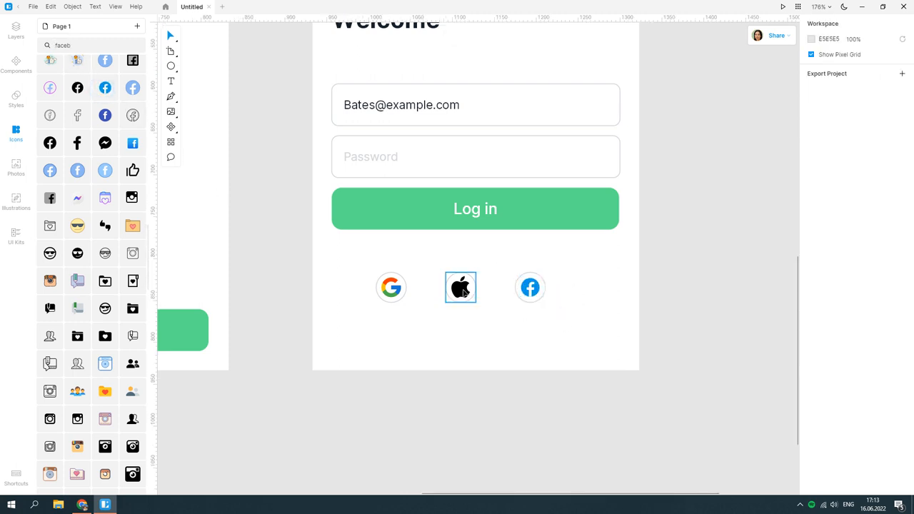
pyautogui.click(459, 287)
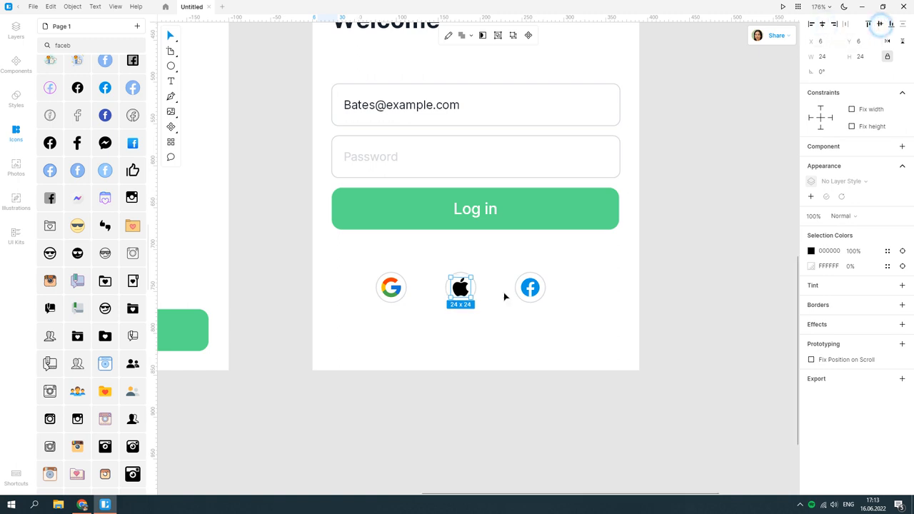
# Select all three social icons and centre the row just under the Log in button
pyautogui.click(391, 287)
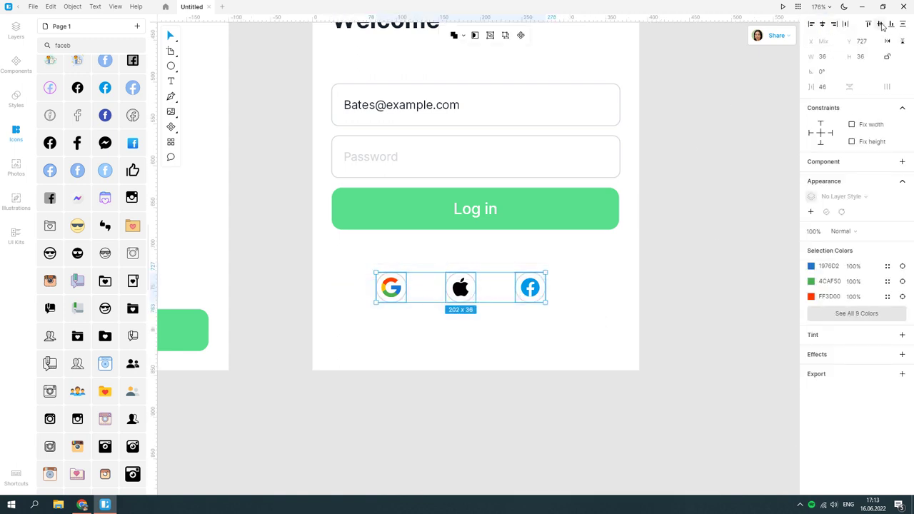
pyautogui.moveTo(460, 287); pyautogui.dragTo(482, 287)
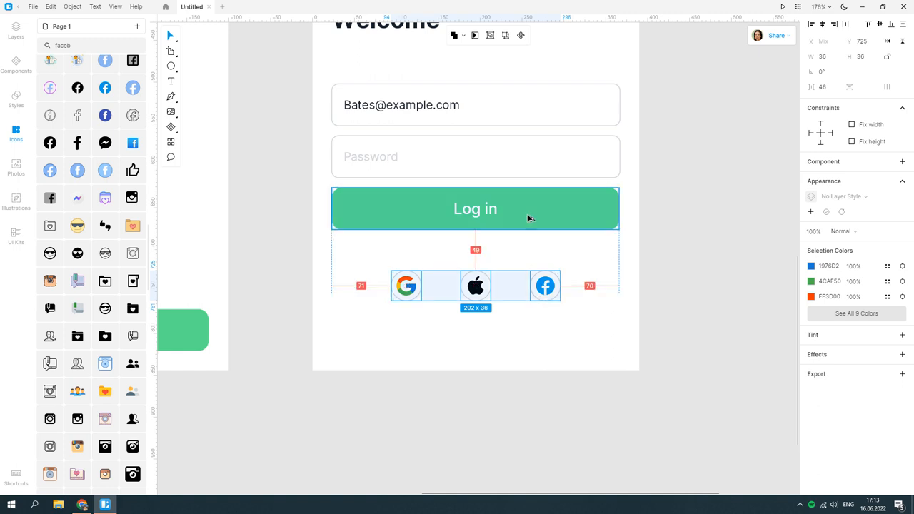
pyautogui.moveTo(475, 285); pyautogui.dragTo(476, 274)
pyautogui.write('New member?')
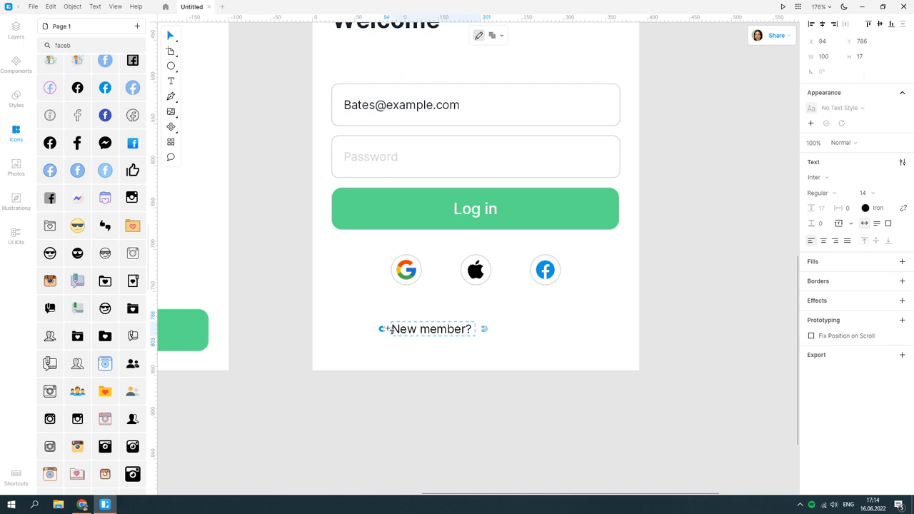
# Write 'New member? Register now' and colour 'New member?' grey via a new colour variable
pyautogui.write('Regis')
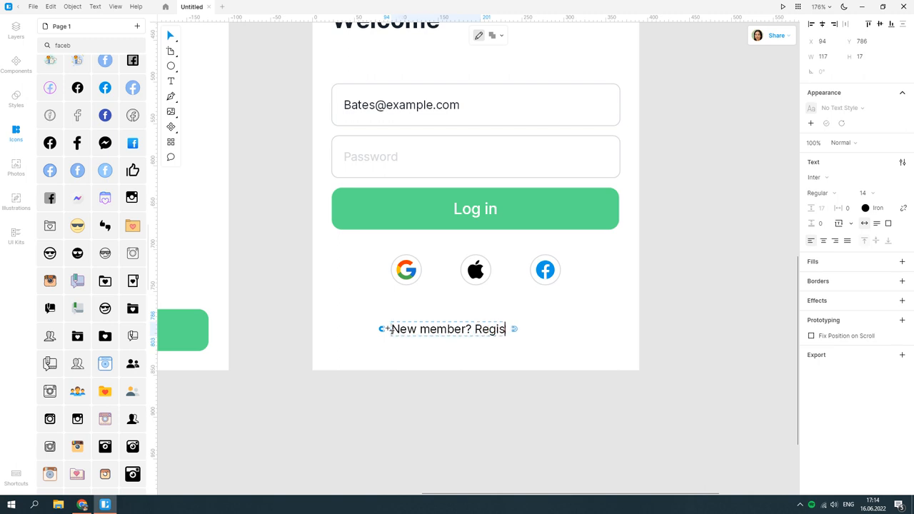
pyautogui.write('ter now')
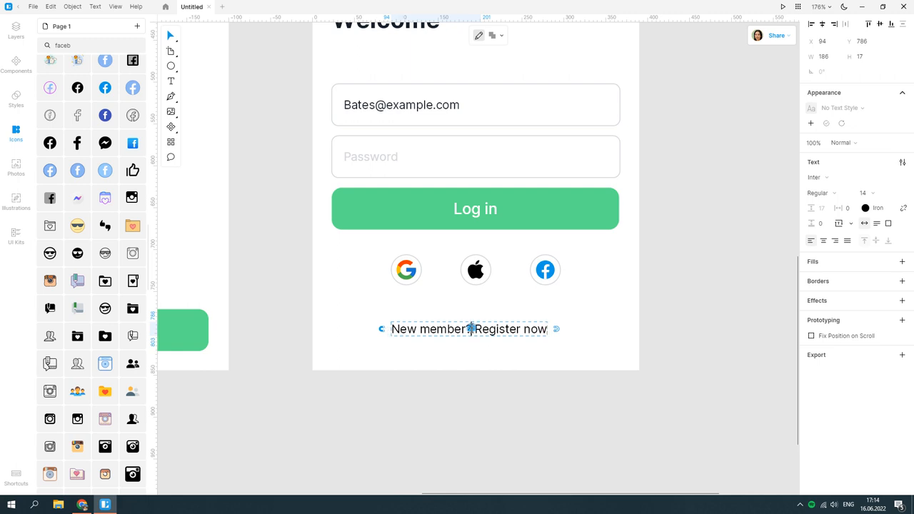
pyautogui.doubleClick(428, 328)
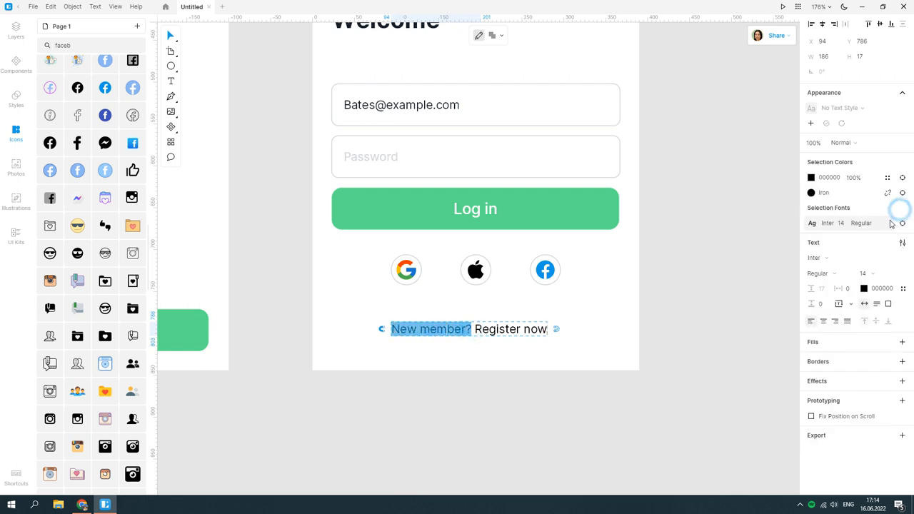
pyautogui.click(864, 288)
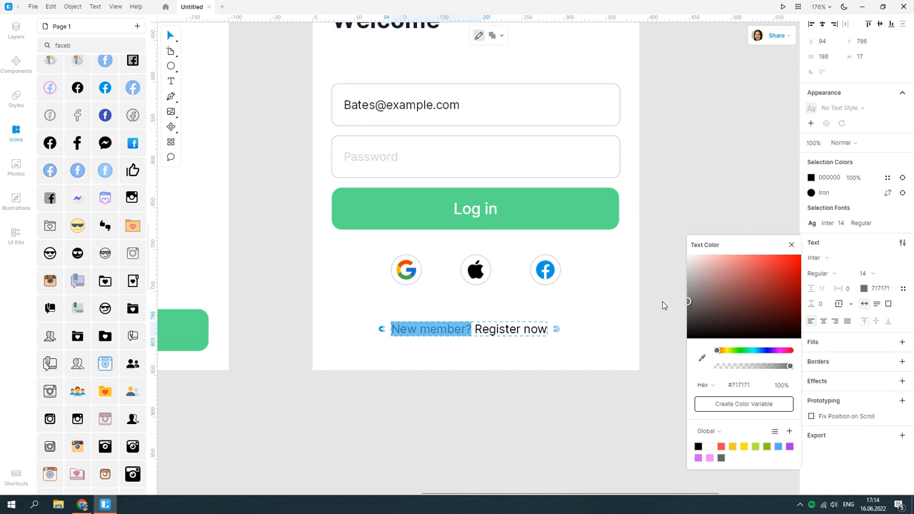
pyautogui.click(743, 402)
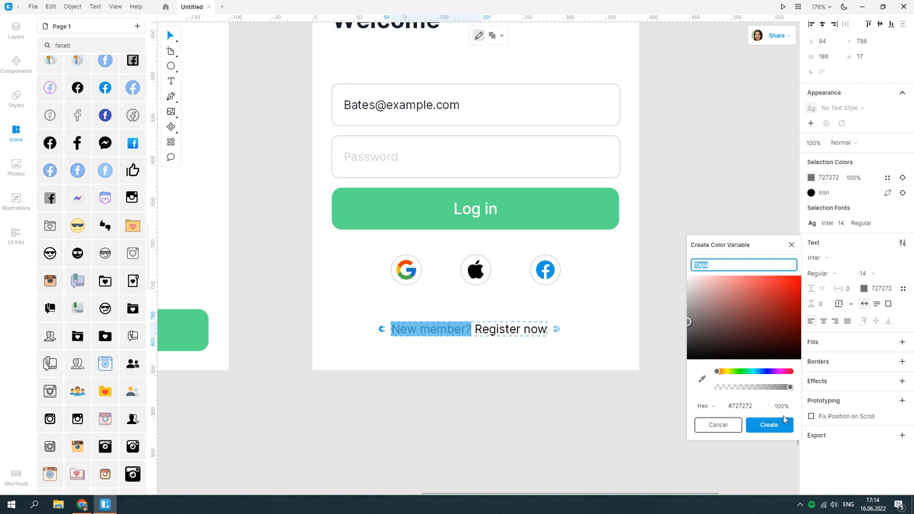
pyautogui.click(768, 425)
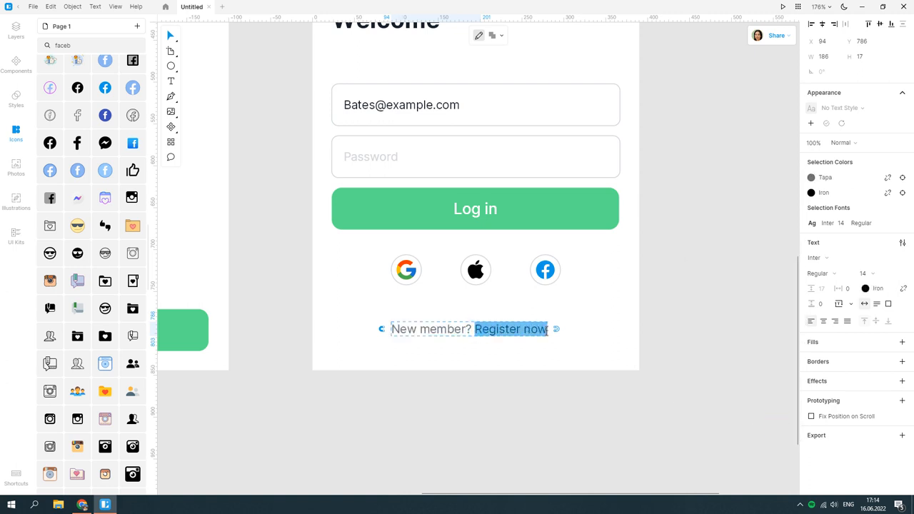
# Make 'Register now' bold green and centre the register line horizontally on the screen
pyautogui.click(821, 274)
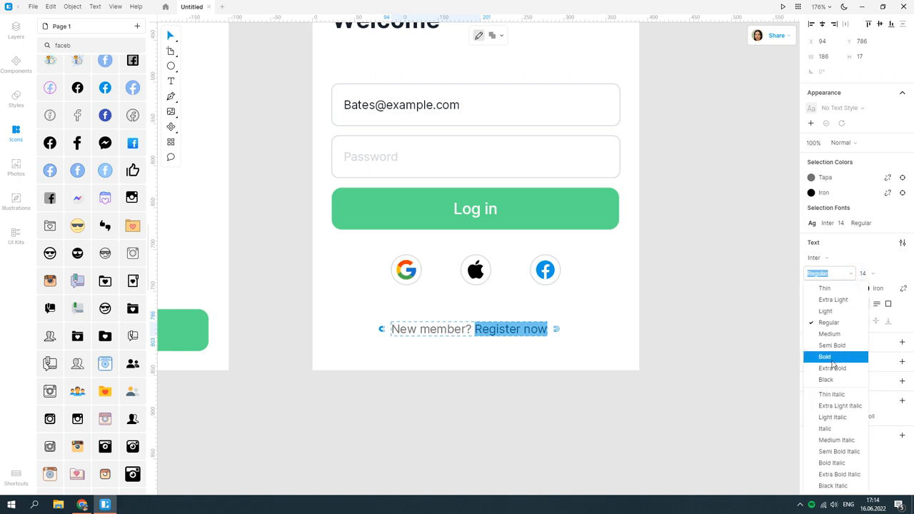
pyautogui.click(825, 357)
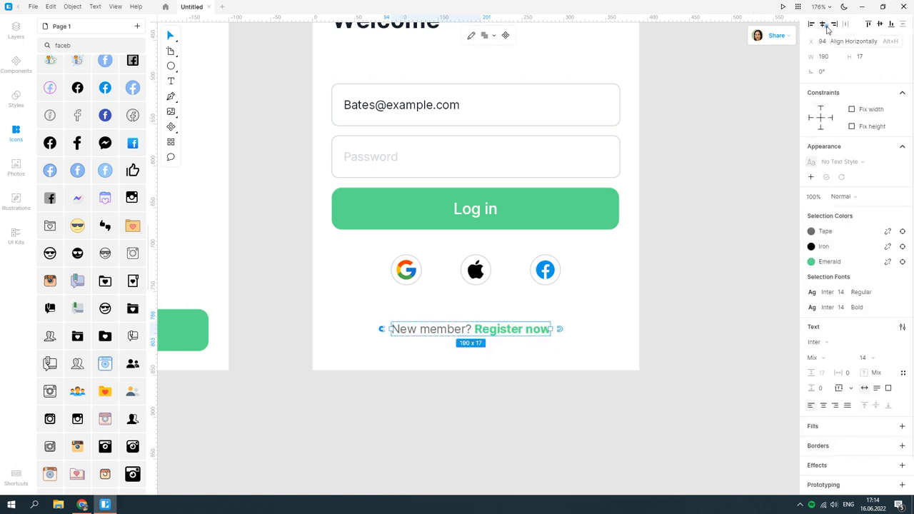
pyautogui.click(823, 23)
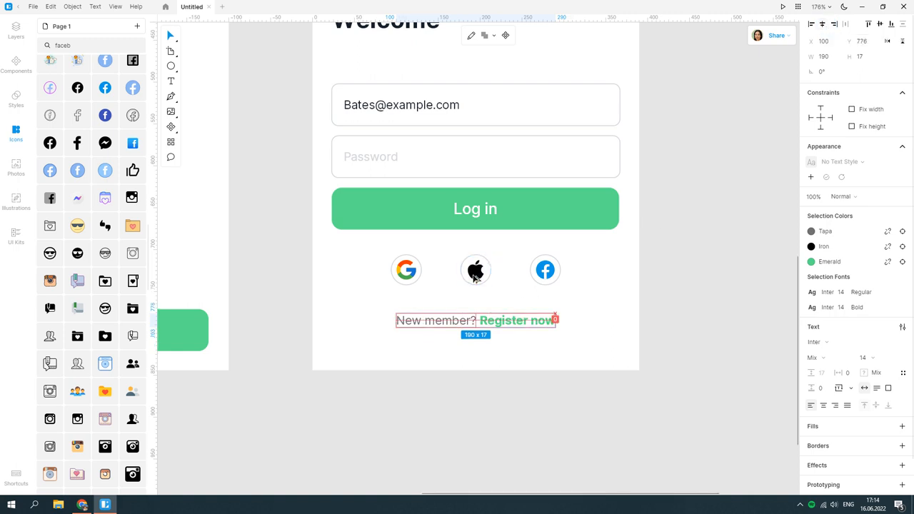
pyautogui.scroll(3)
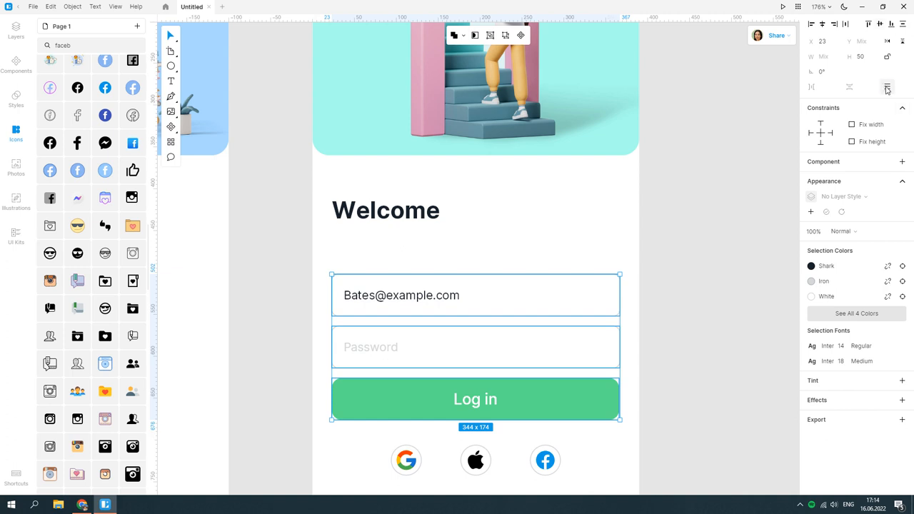
# Move the form elements, icons and register line up closer under Welcome, then fit both artboards in view
pyautogui.click(385, 208)
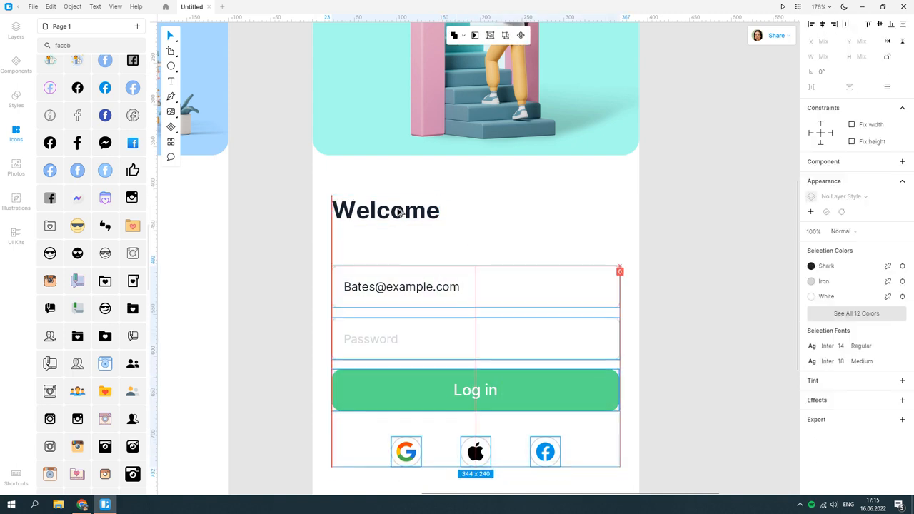
pyautogui.scroll(-3)
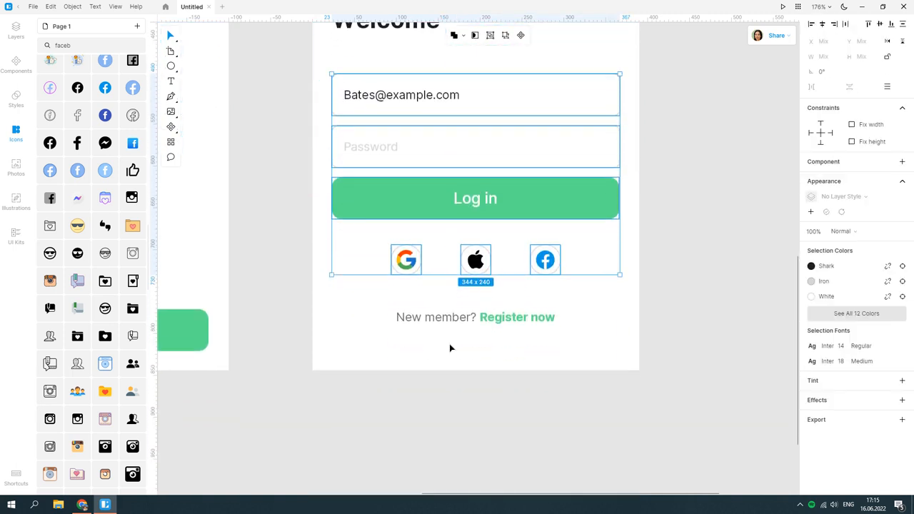
pyautogui.click(474, 317)
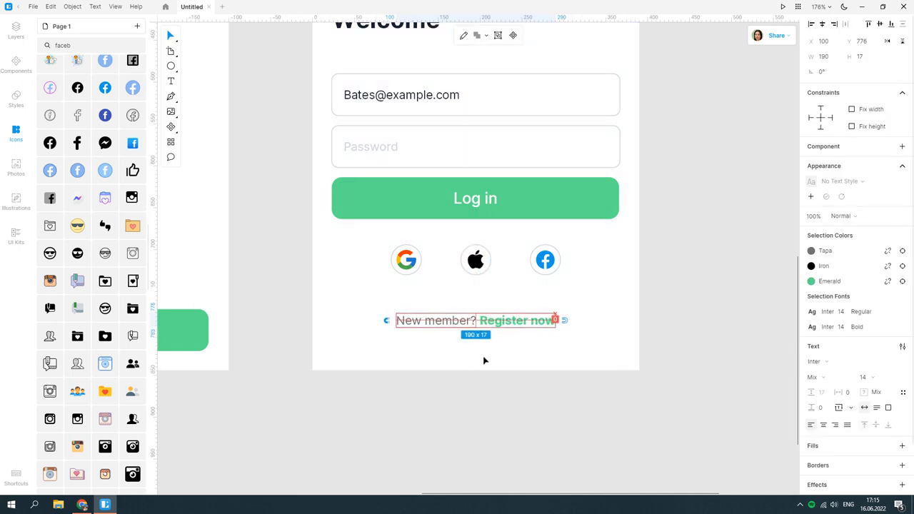
pyautogui.scroll(3)
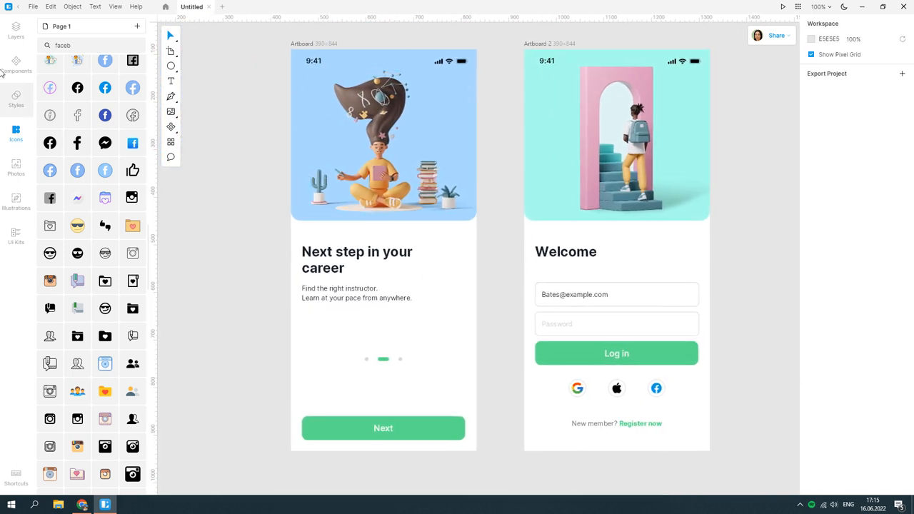
# Rename the first artboard 'Onboarding' and the second 'Log in' from the Layers panel
pyautogui.click(16, 31)
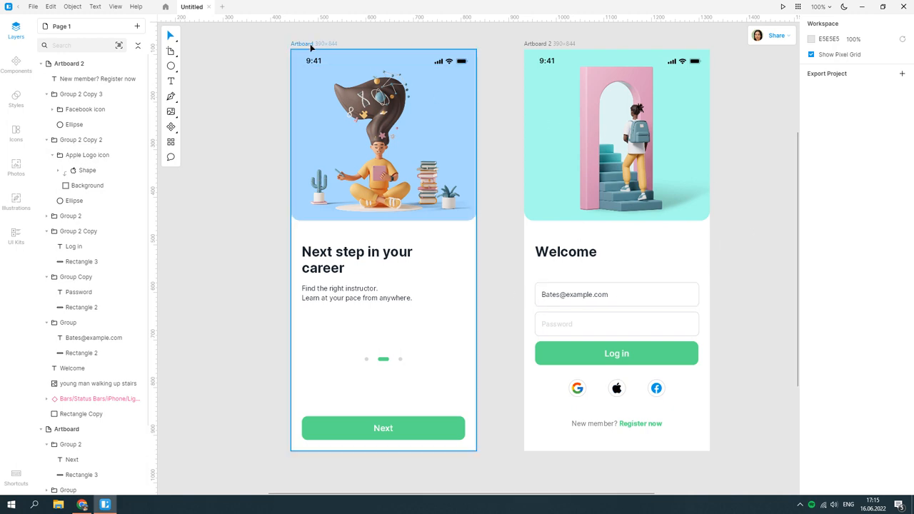
pyautogui.rightClick(382, 135)
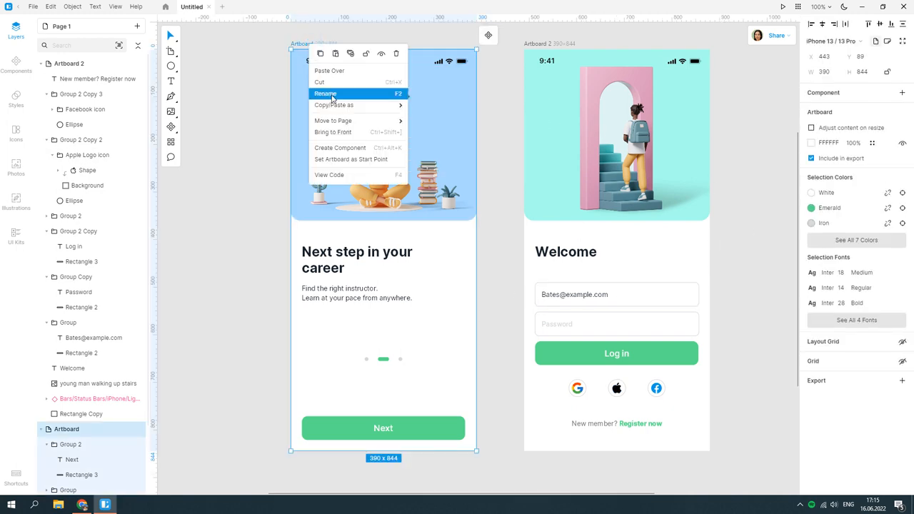
pyautogui.click(325, 94)
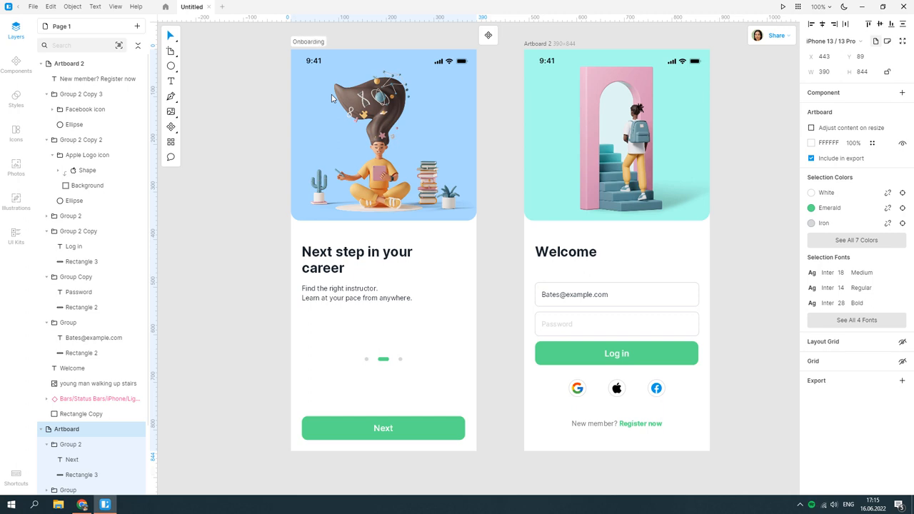
pyautogui.rightClick(617, 136)
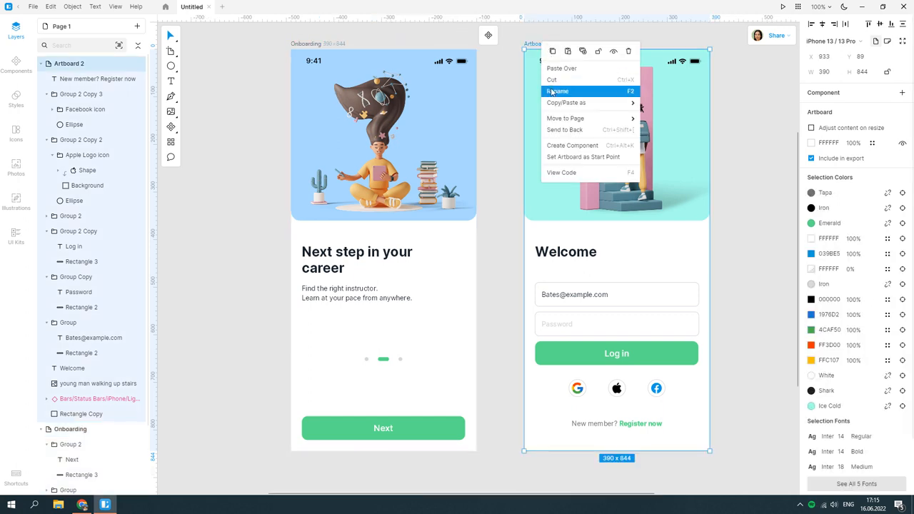
pyautogui.click(557, 91)
pyautogui.write('Log in')
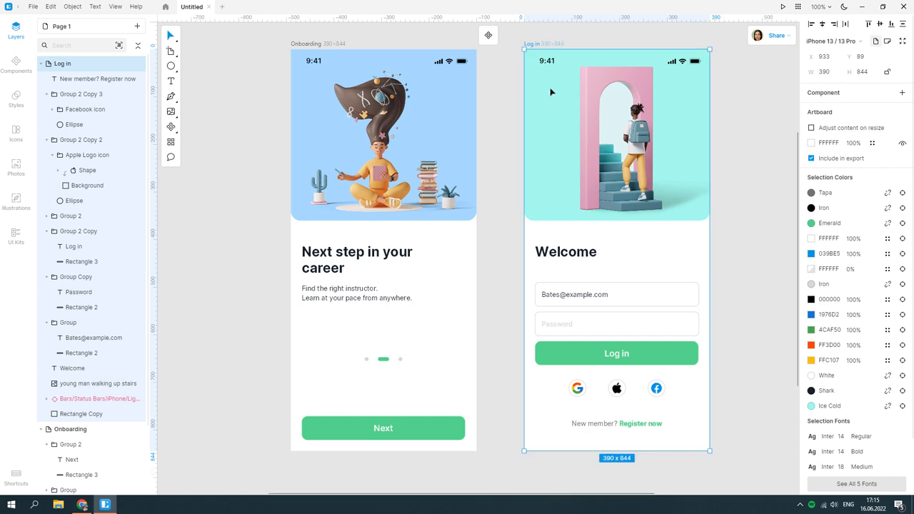
pyautogui.click(739, 233)
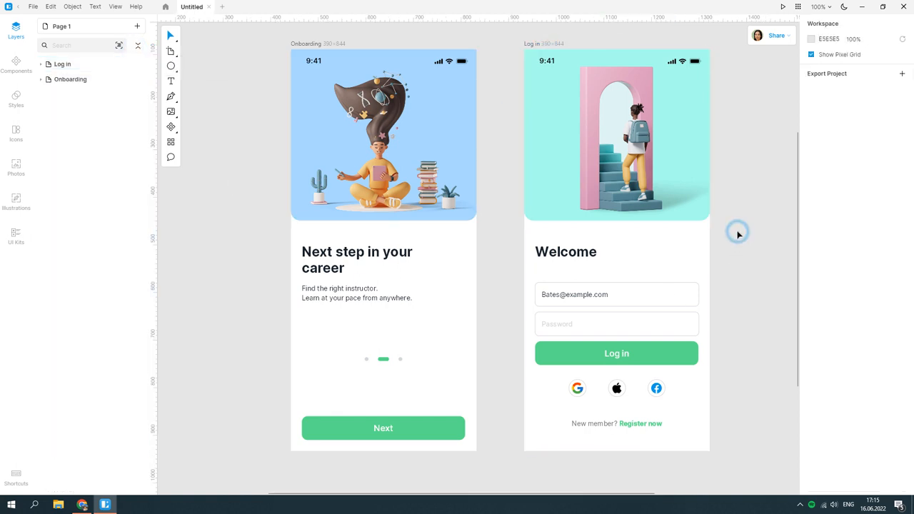